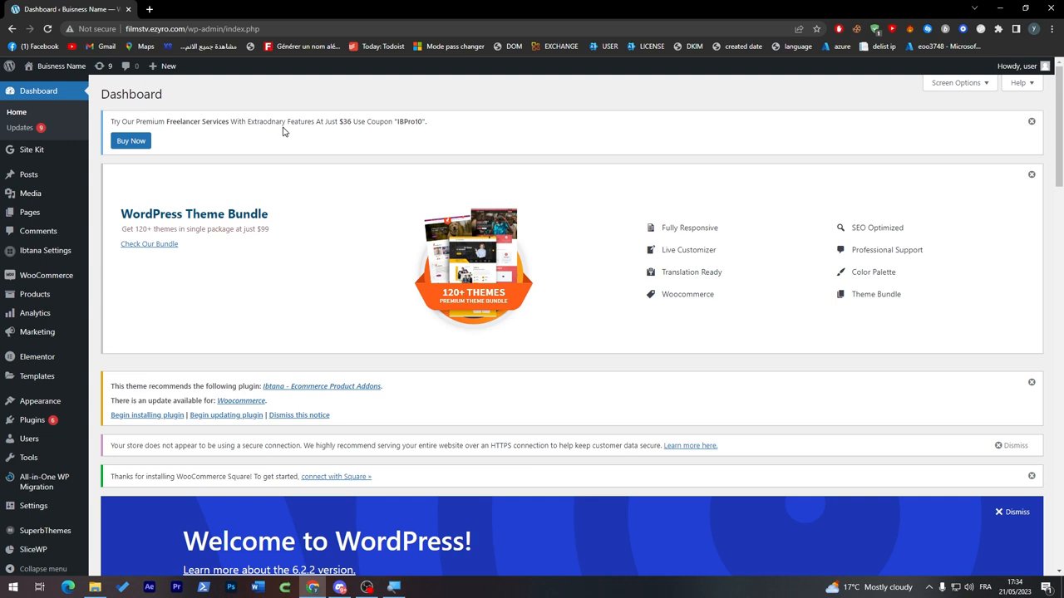
pyautogui.moveTo(279, 119)
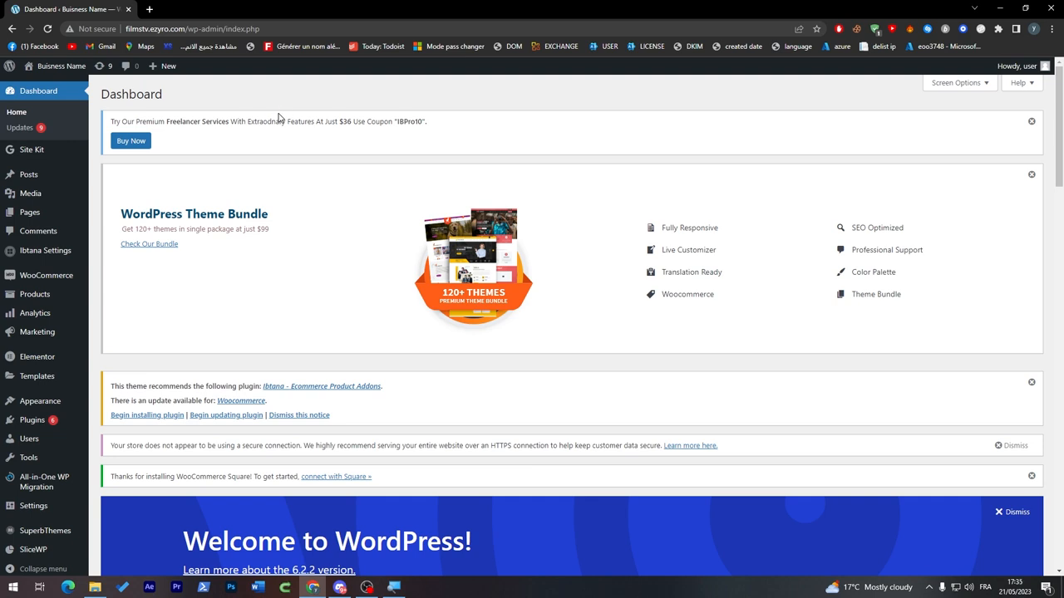
pyautogui.moveTo(212, 360)
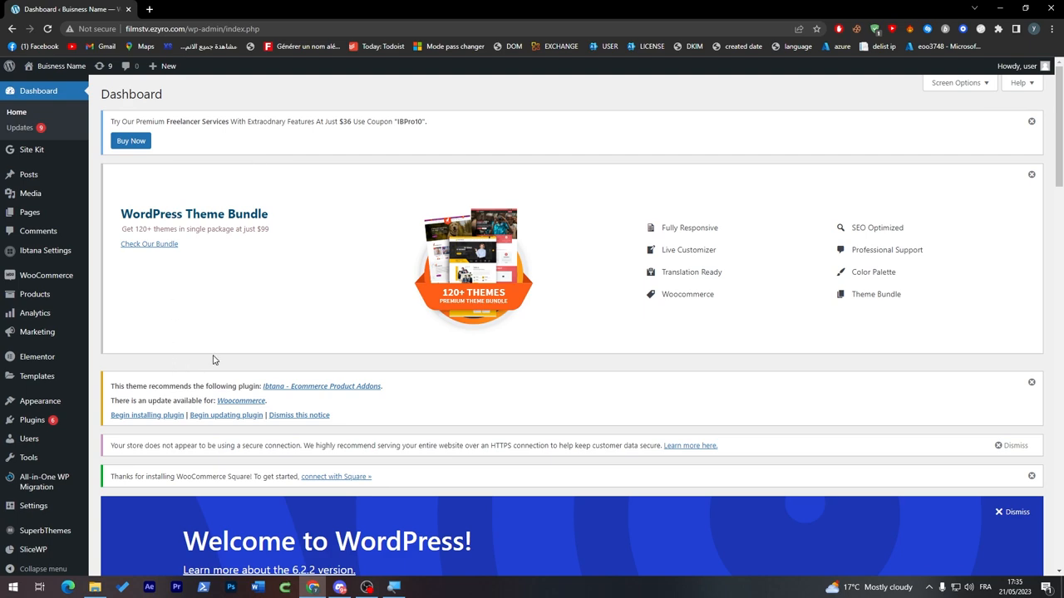
pyautogui.moveTo(118, 382)
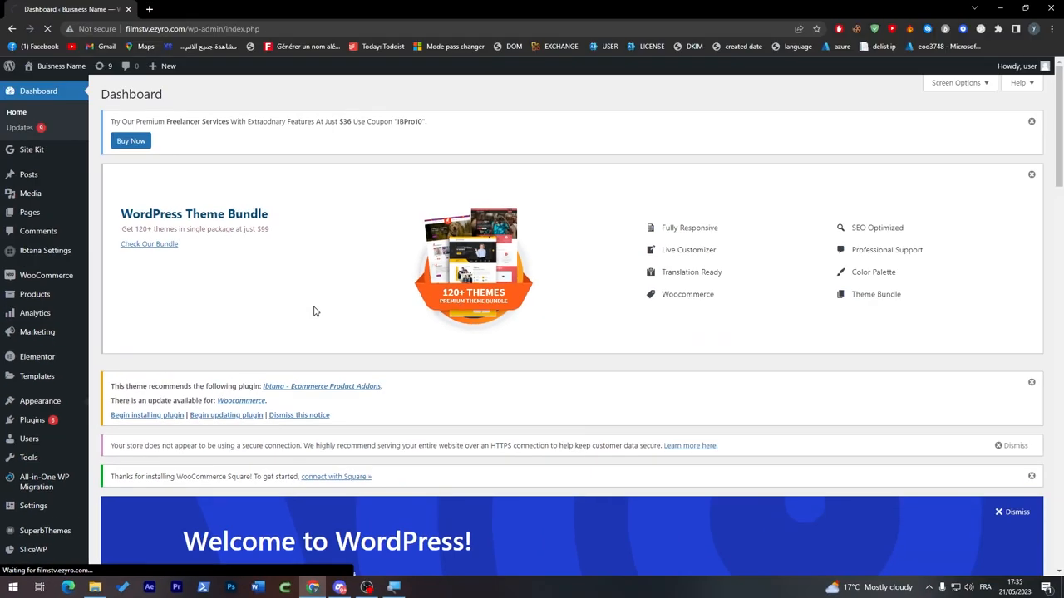
# Step: Search new themes for 'ebooks' and browse the 16 results, including Author Writer and Digital Books
pyautogui.click(40, 360)
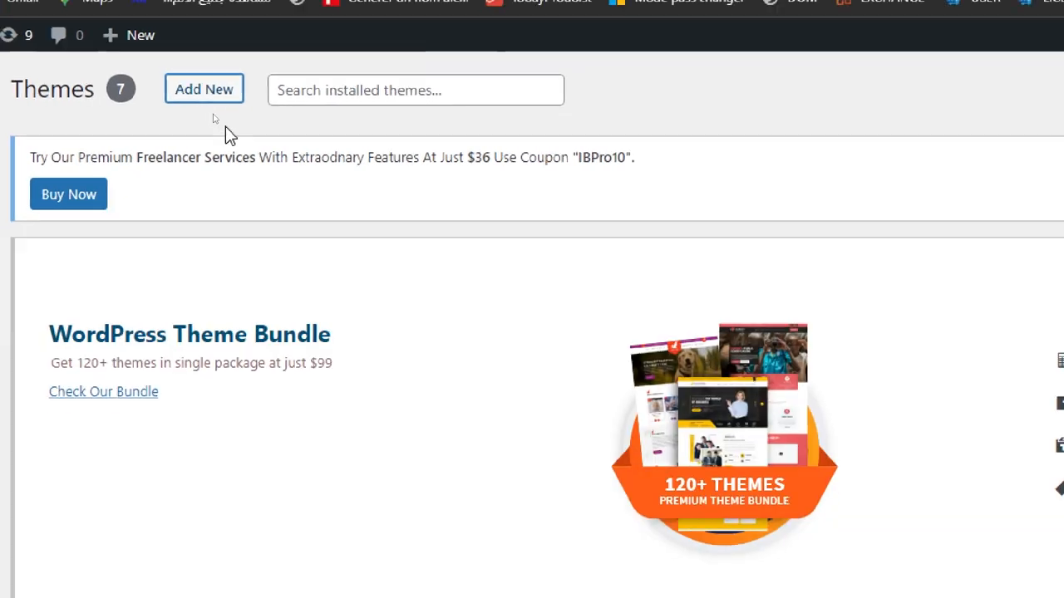
pyautogui.click(203, 89)
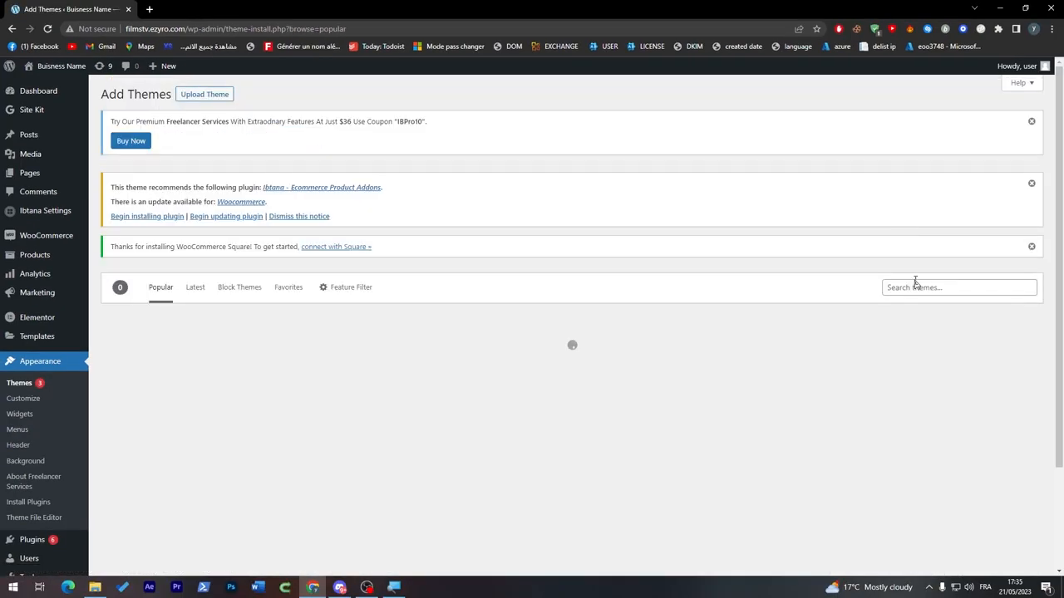
pyautogui.write('e')
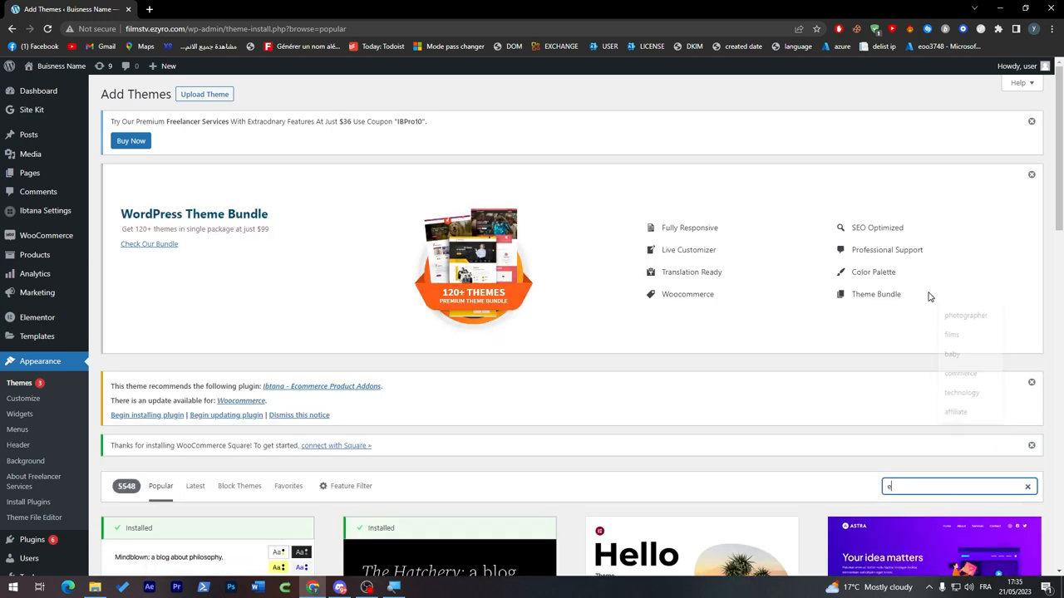
pyautogui.write('books')
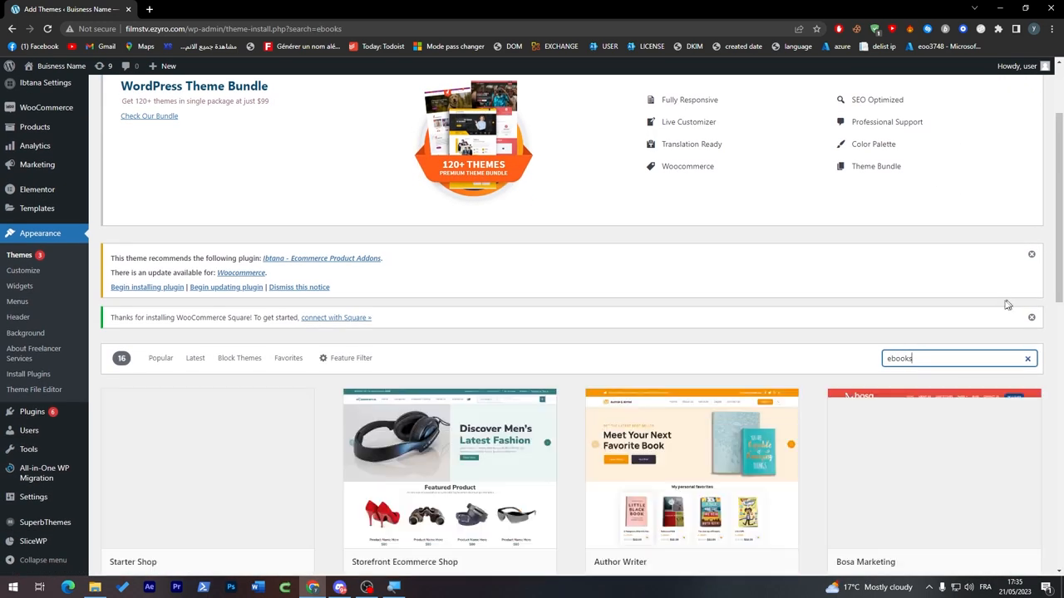
pyautogui.scroll(-3)
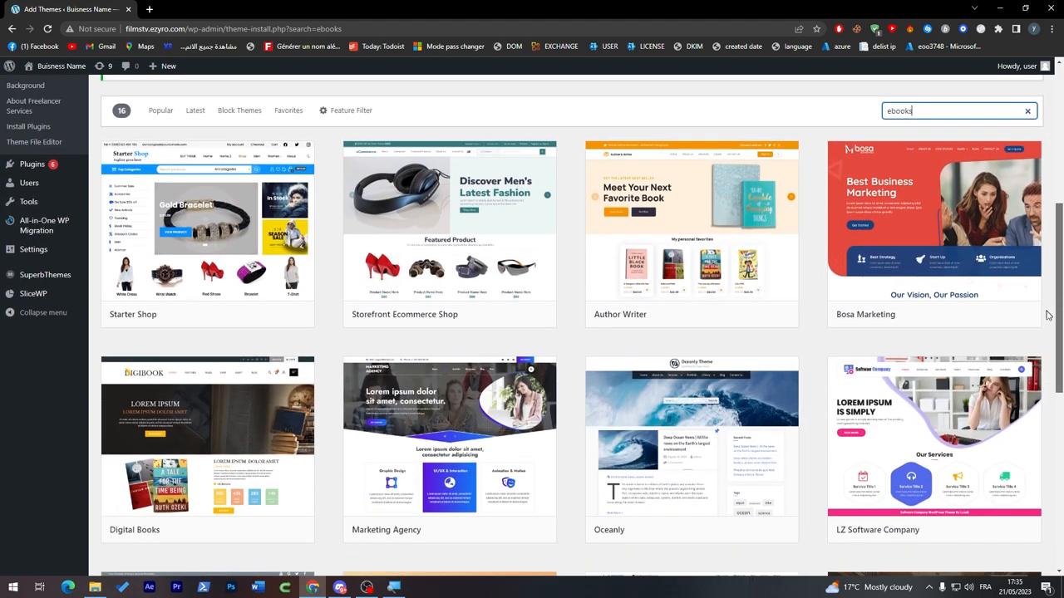
pyautogui.scroll(-3)
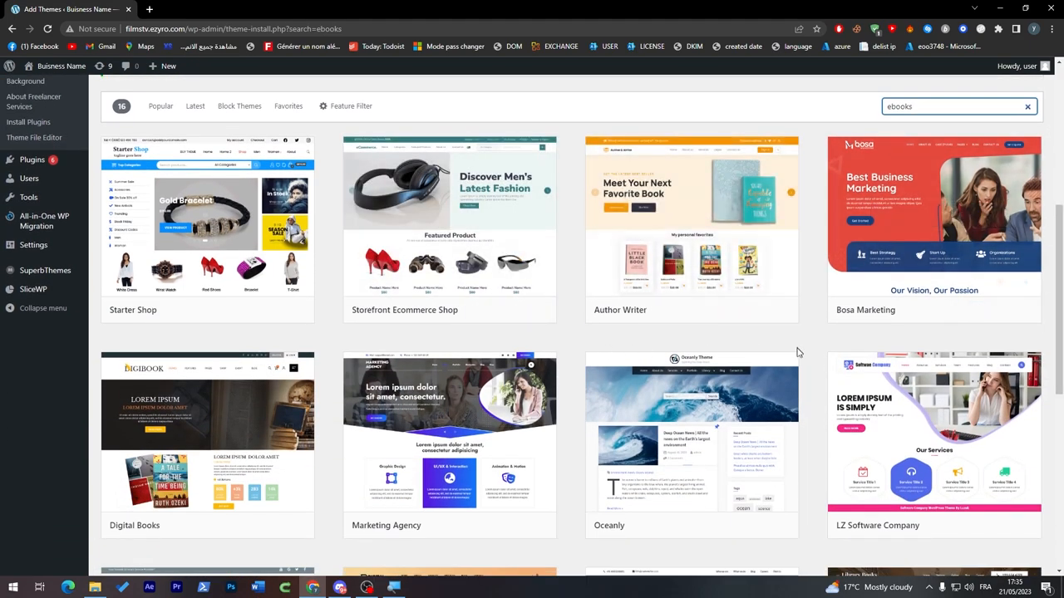
pyautogui.scroll(-3)
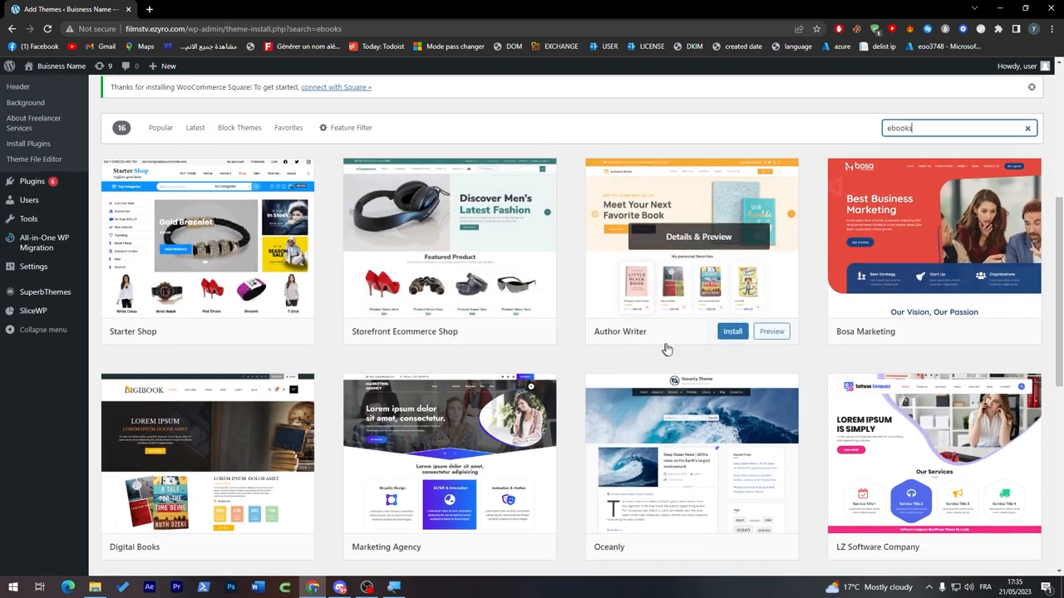
# Step: Install the Author Writer theme and activate it
pyautogui.click(732, 331)
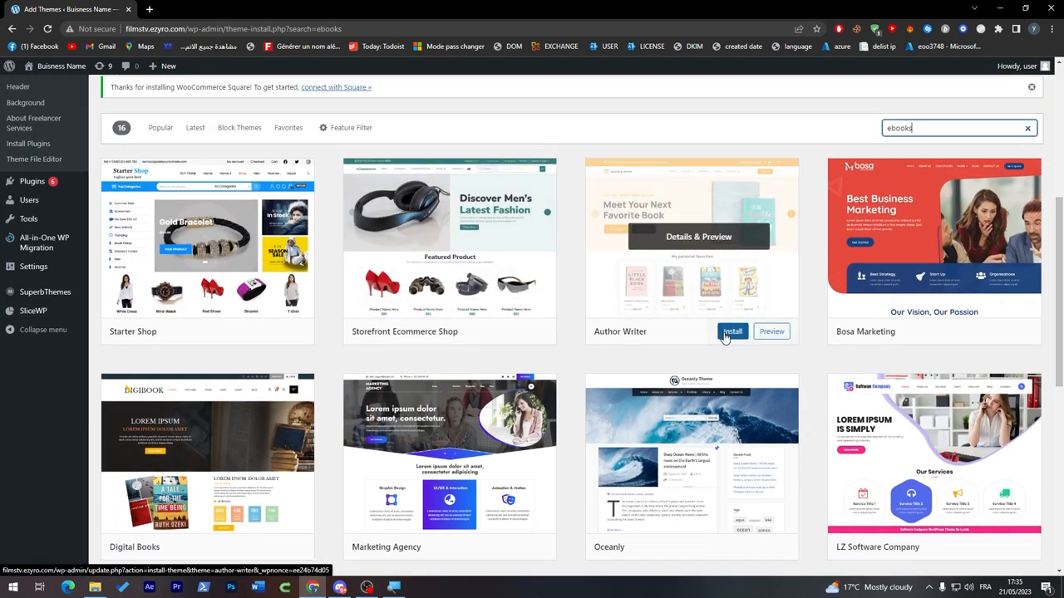
pyautogui.click(732, 331)
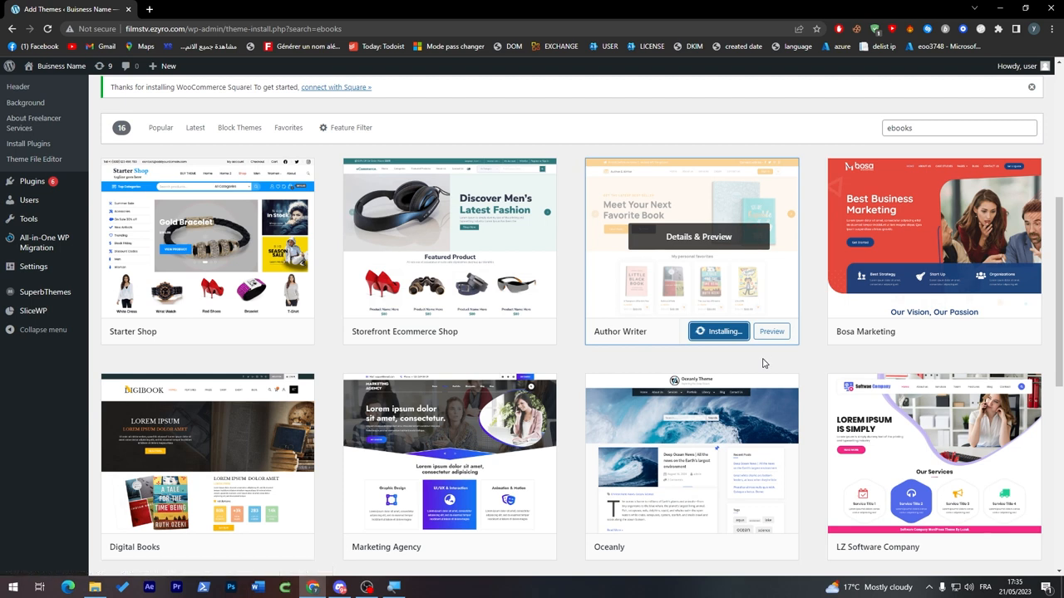
pyautogui.moveTo(669, 344)
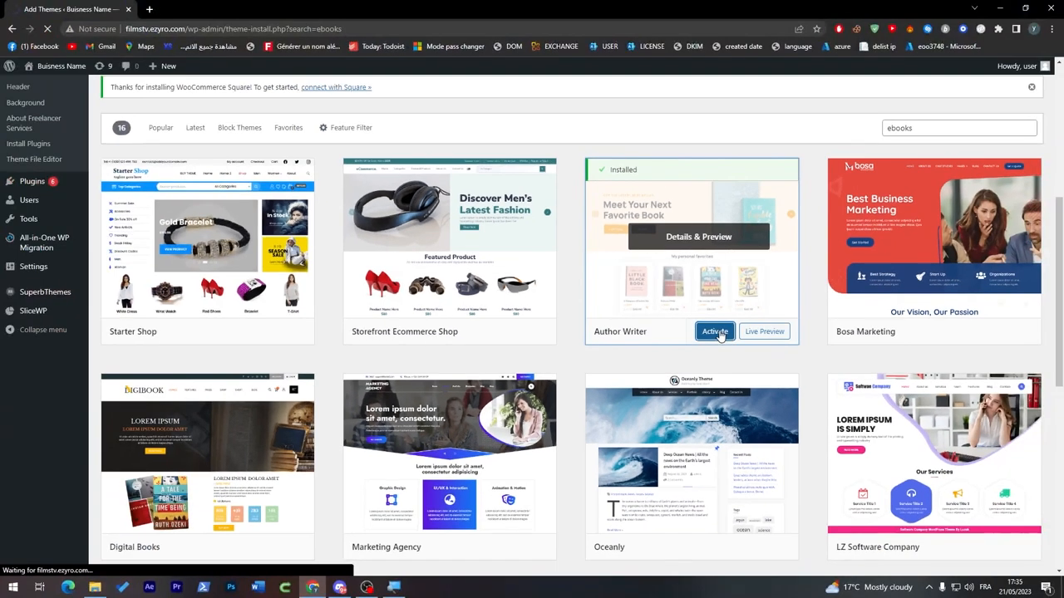
pyautogui.moveTo(640, 166)
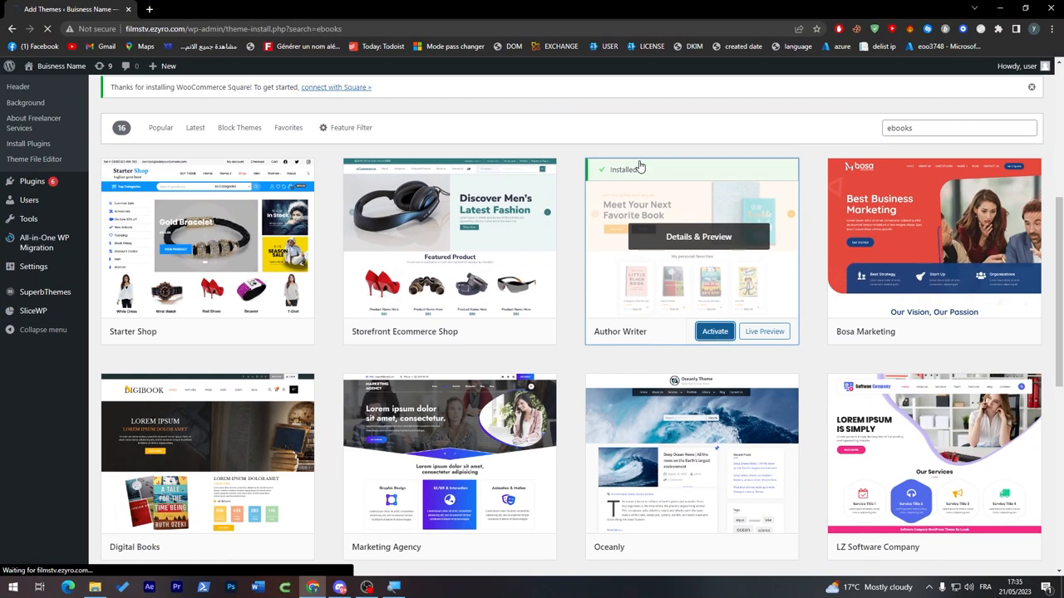
pyautogui.click(714, 331)
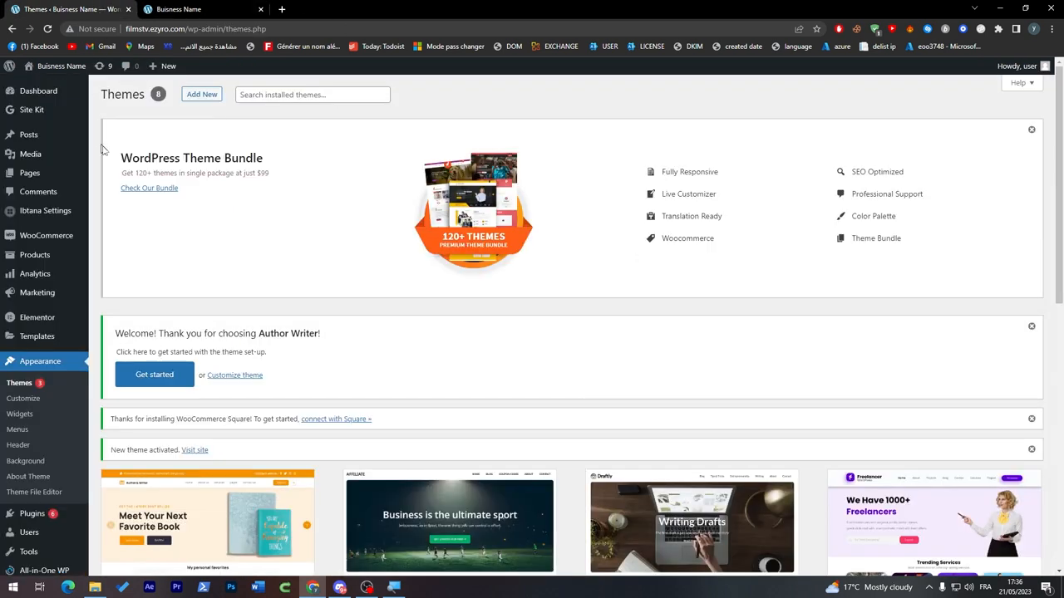
# Step: Return to the Dashboard home showing the Author Writer welcome notice
pyautogui.click(38, 90)
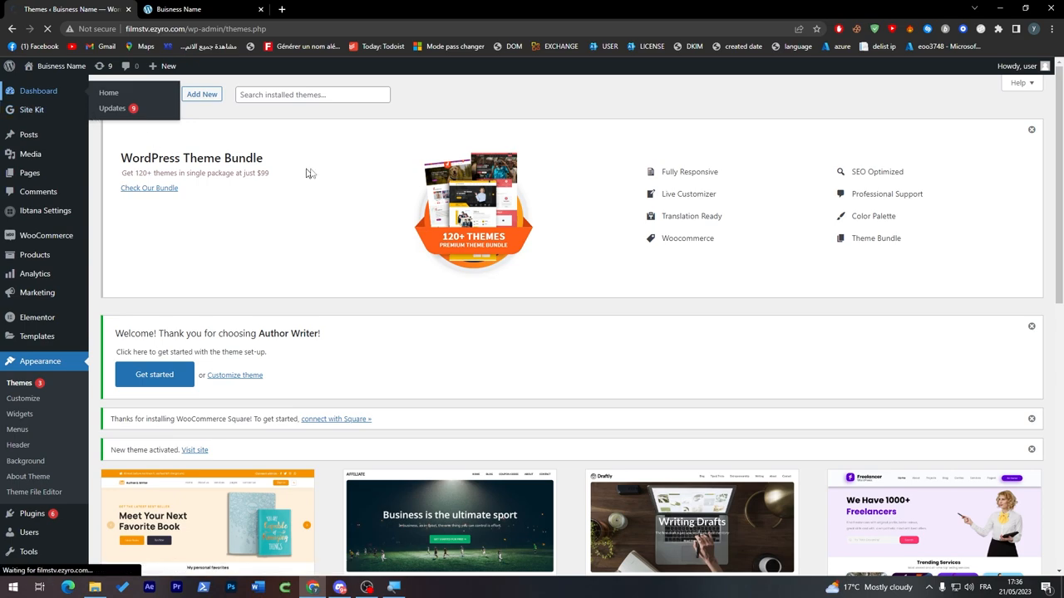
pyautogui.click(38, 91)
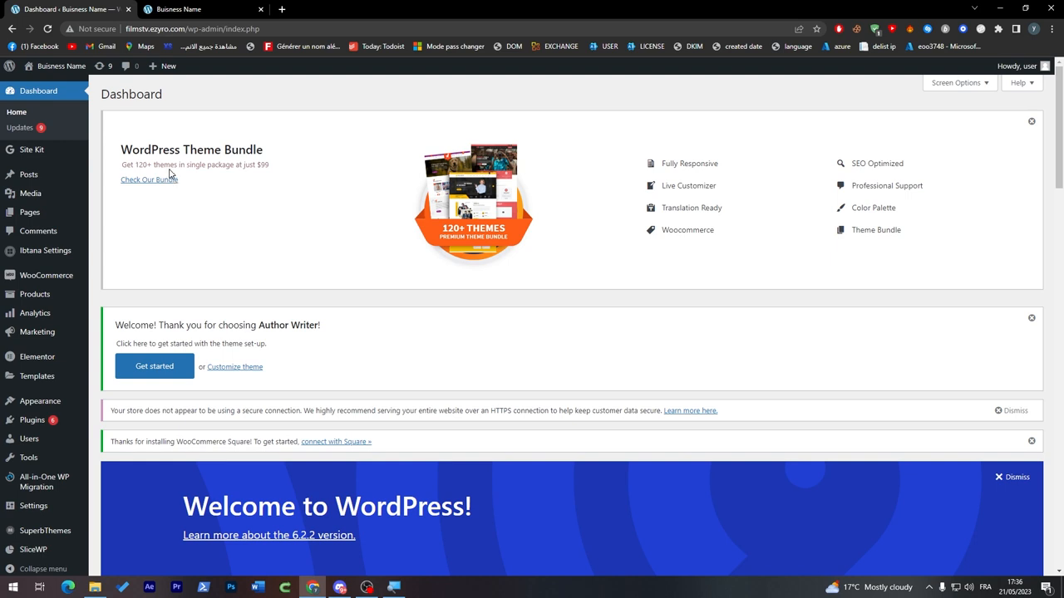
pyautogui.moveTo(594, 181)
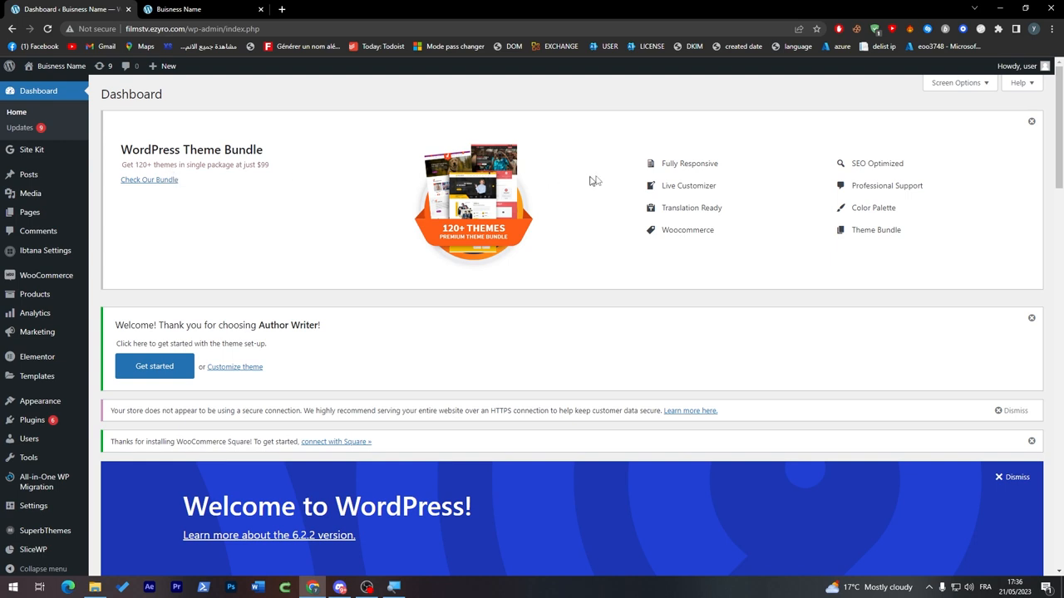
pyautogui.moveTo(501, 199)
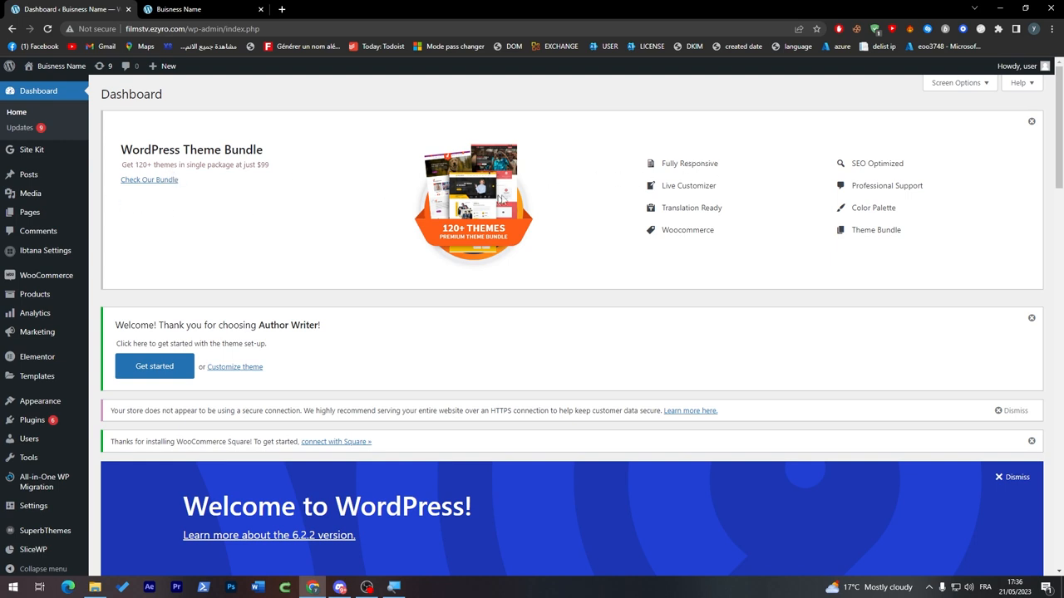
pyautogui.moveTo(133, 325); pyautogui.dragTo(224, 325)
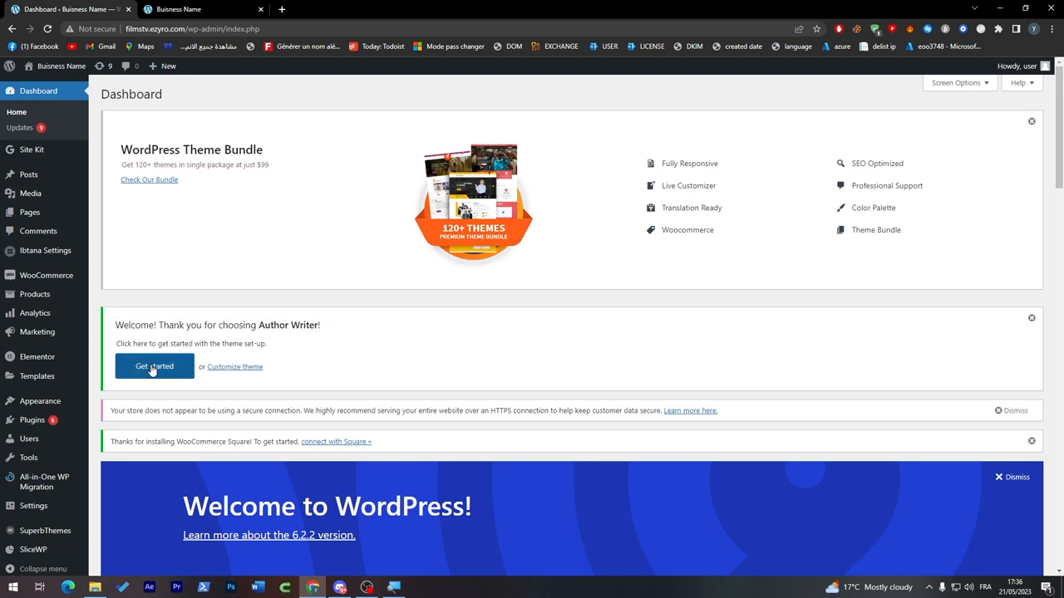
# Step: Open the Author Writer theme set-up page from the welcome notice
pyautogui.click(154, 366)
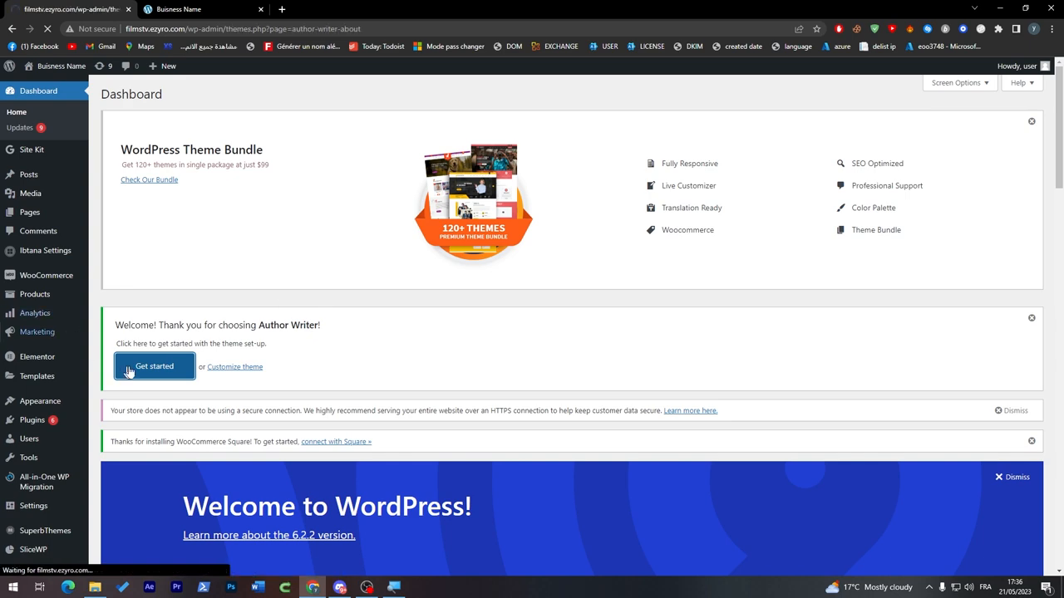
pyautogui.click(154, 366)
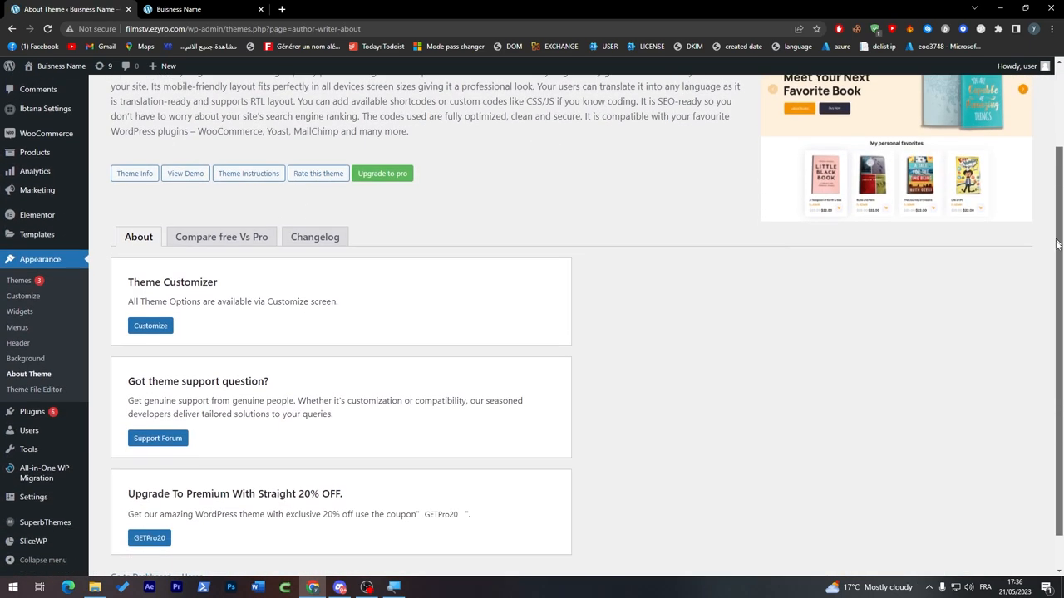
pyautogui.scroll(-3)
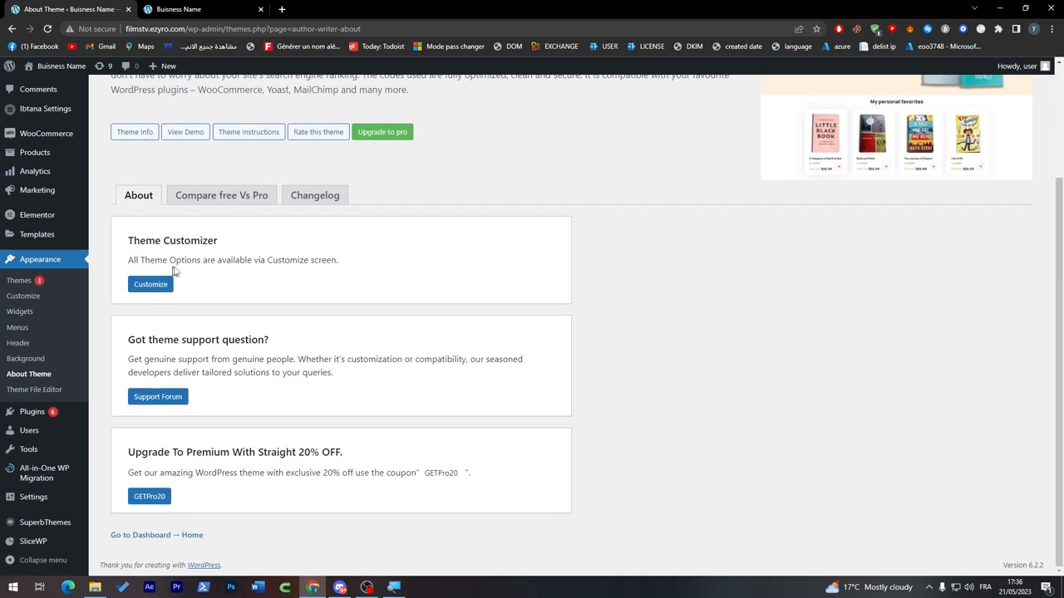
pyautogui.moveTo(296, 274)
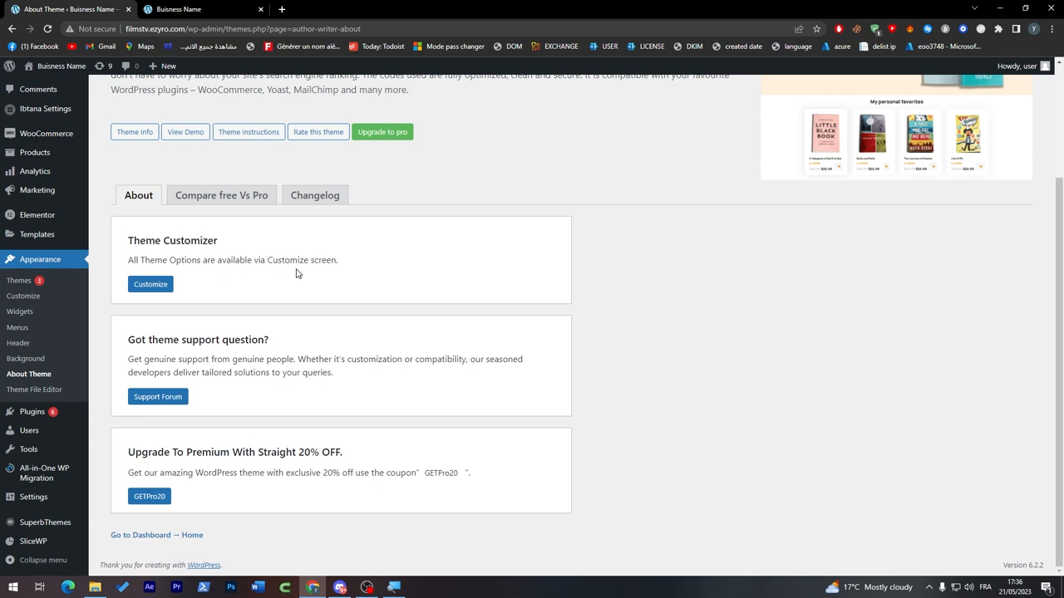
# Step: Scroll through the 'Compare free Vs Pro' feature table on the About Theme page
pyautogui.click(151, 283)
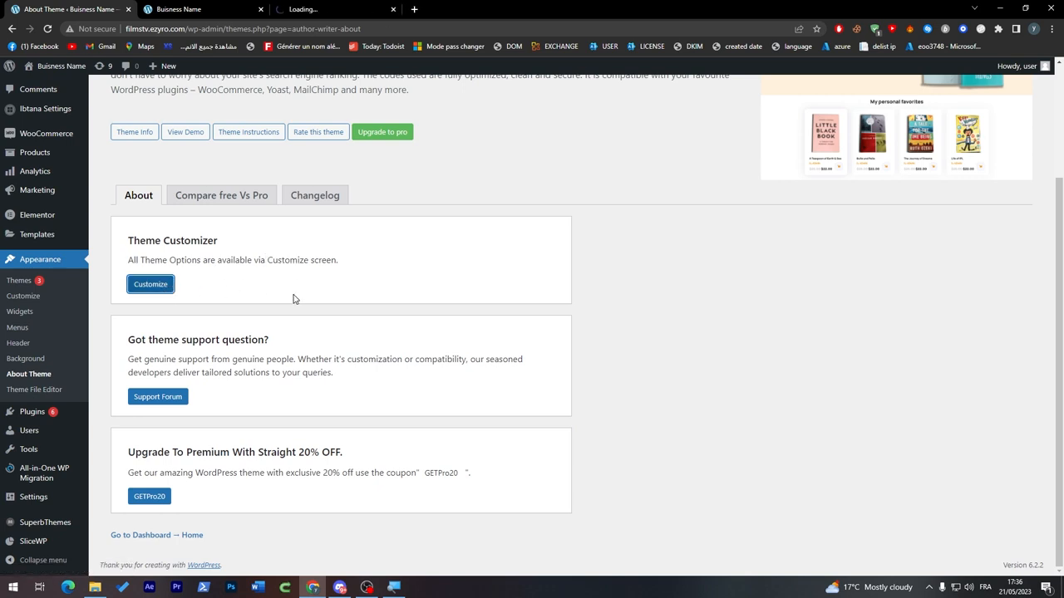
pyautogui.click(150, 284)
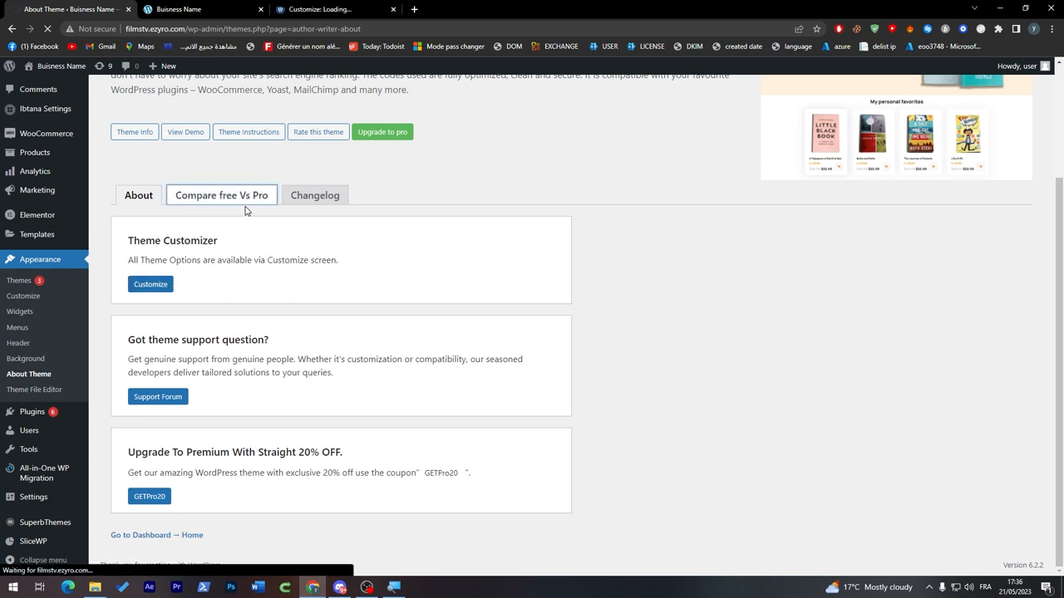
pyautogui.click(221, 194)
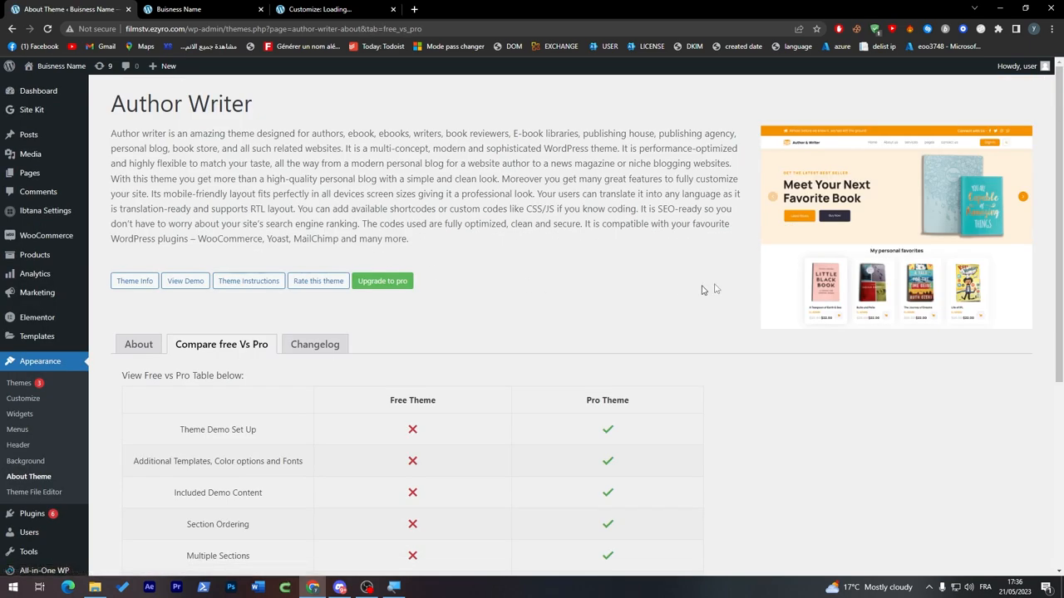
pyautogui.scroll(-3)
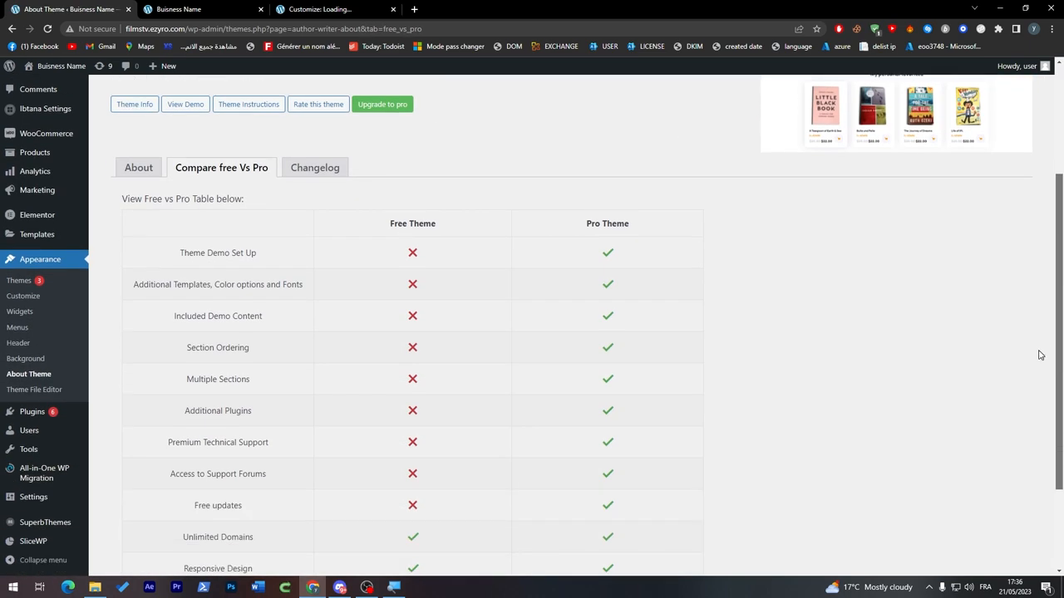
pyautogui.scroll(-3)
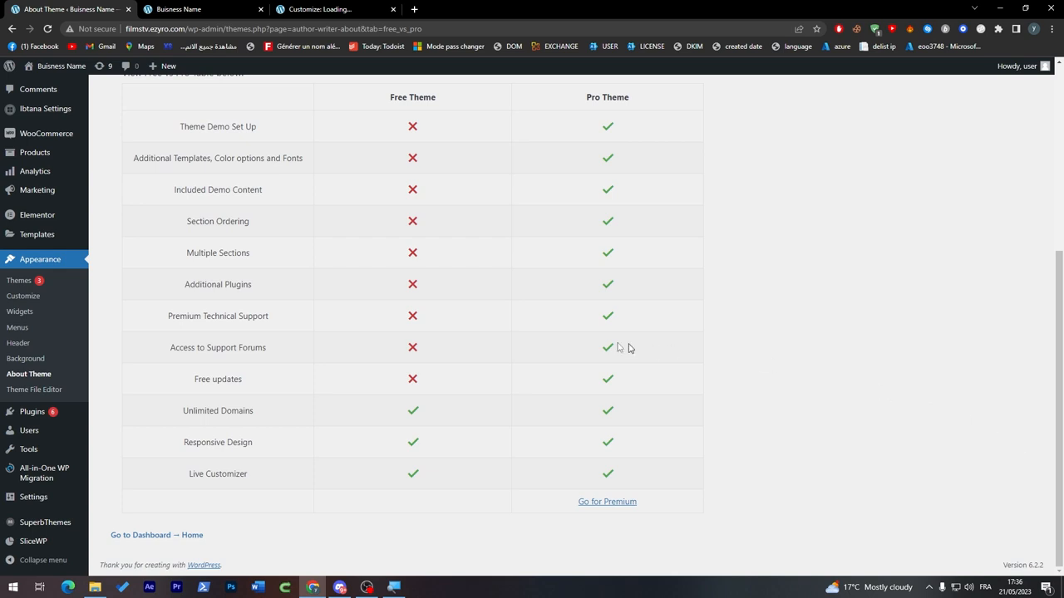
pyautogui.doubleClick(218, 189)
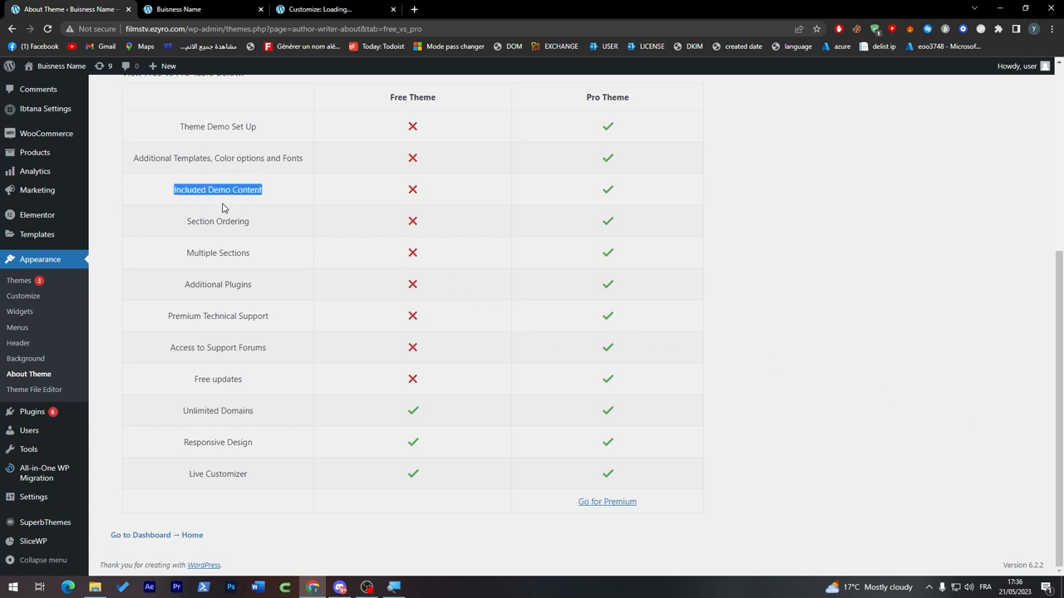
pyautogui.click(332, 10)
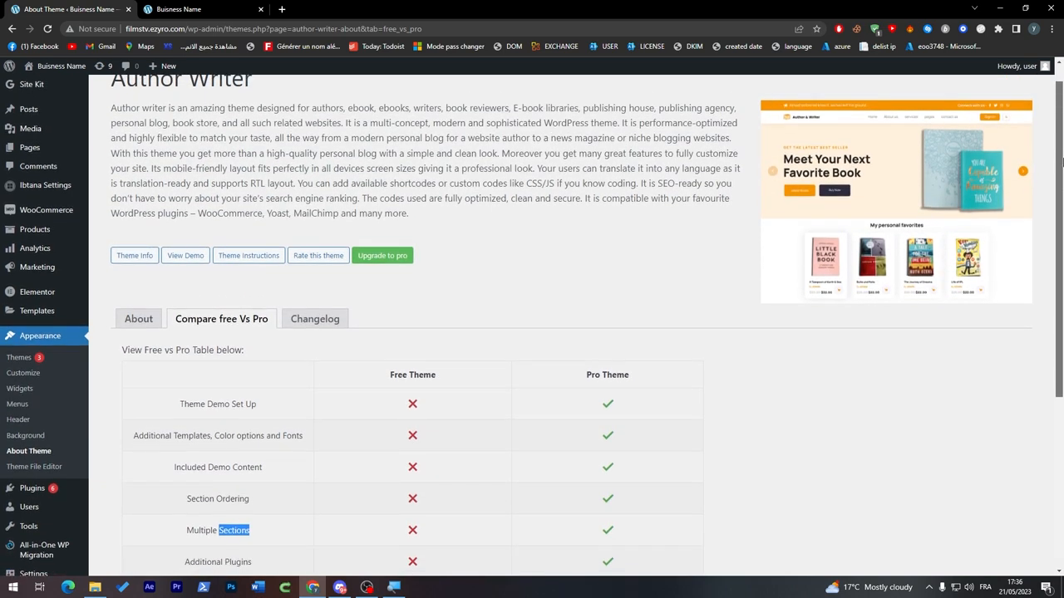
pyautogui.scroll(-3)
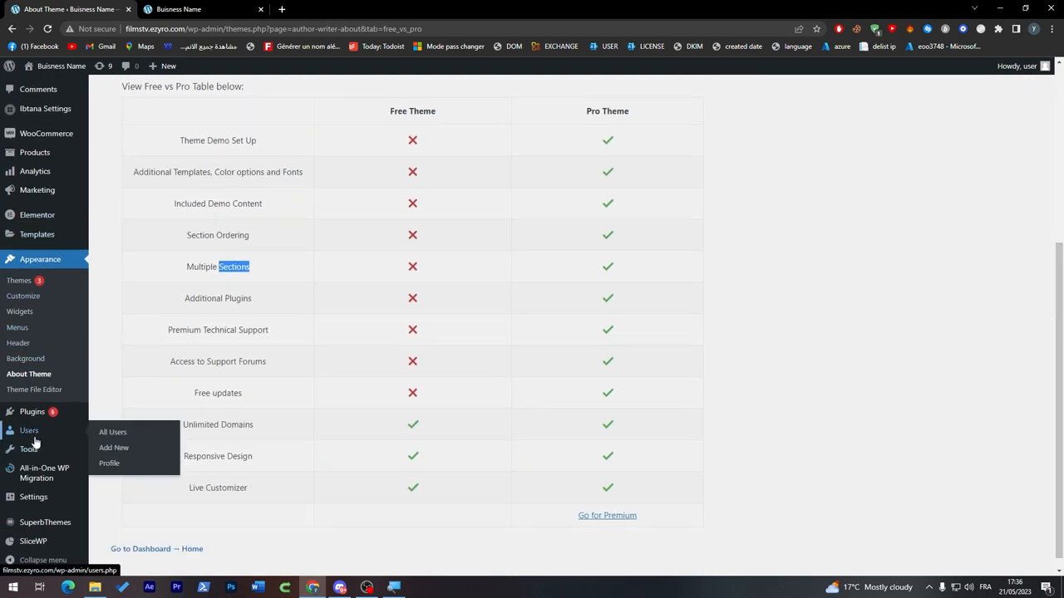
# Step: Search Add Plugins for 'woocommerce' and run Update Now on the WooCommerce card
pyautogui.click(31, 411)
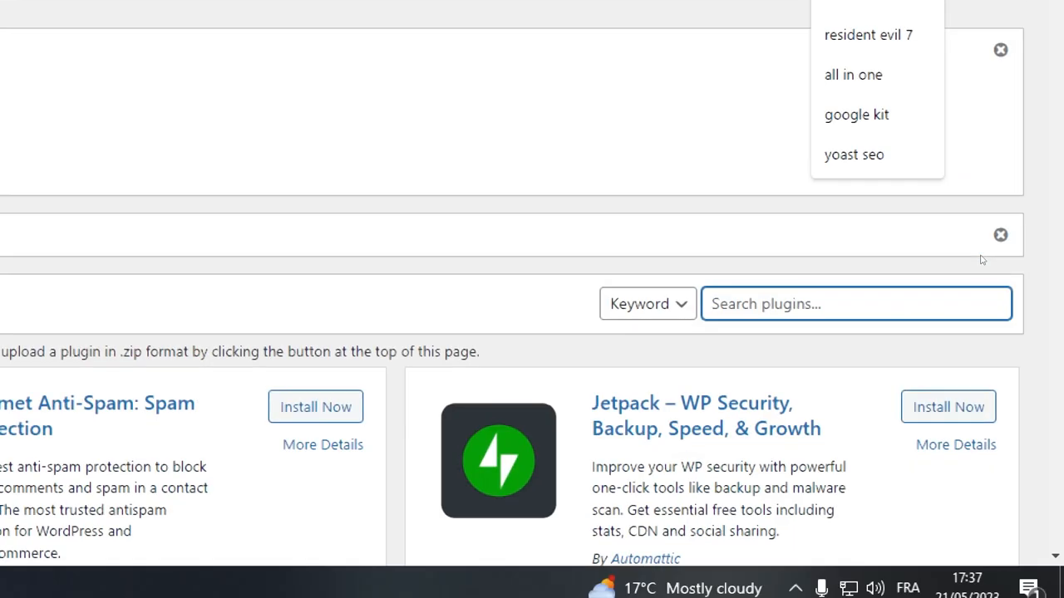
pyautogui.write('woocommerce')
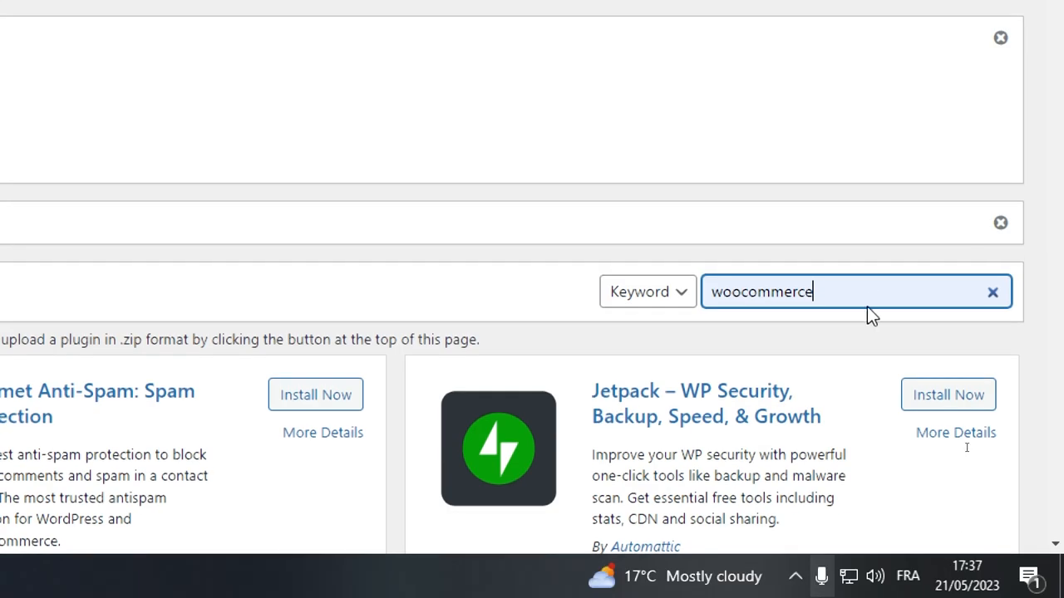
pyautogui.click(856, 290)
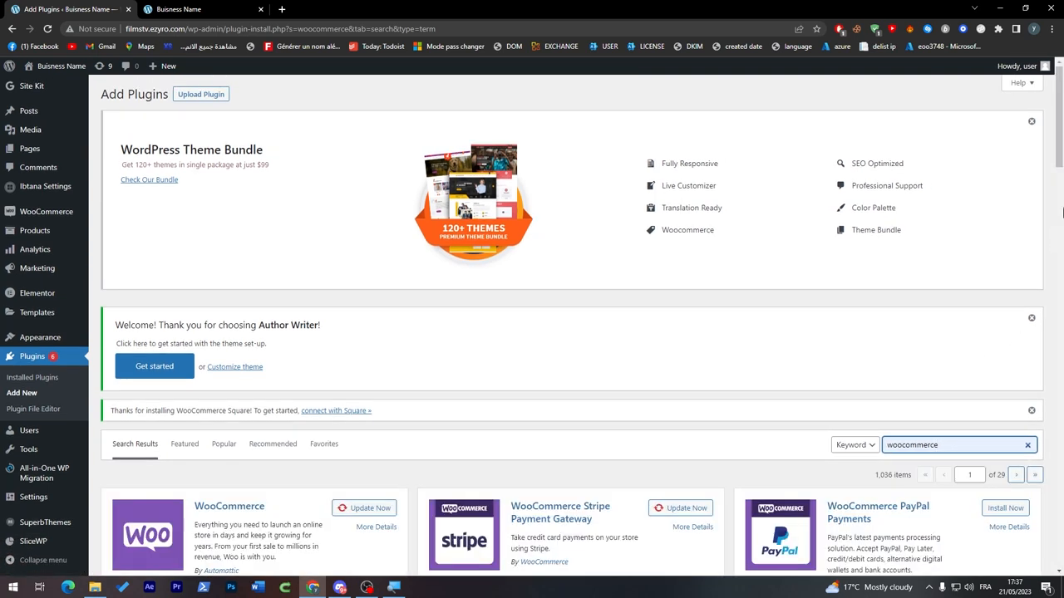
pyautogui.scroll(-3)
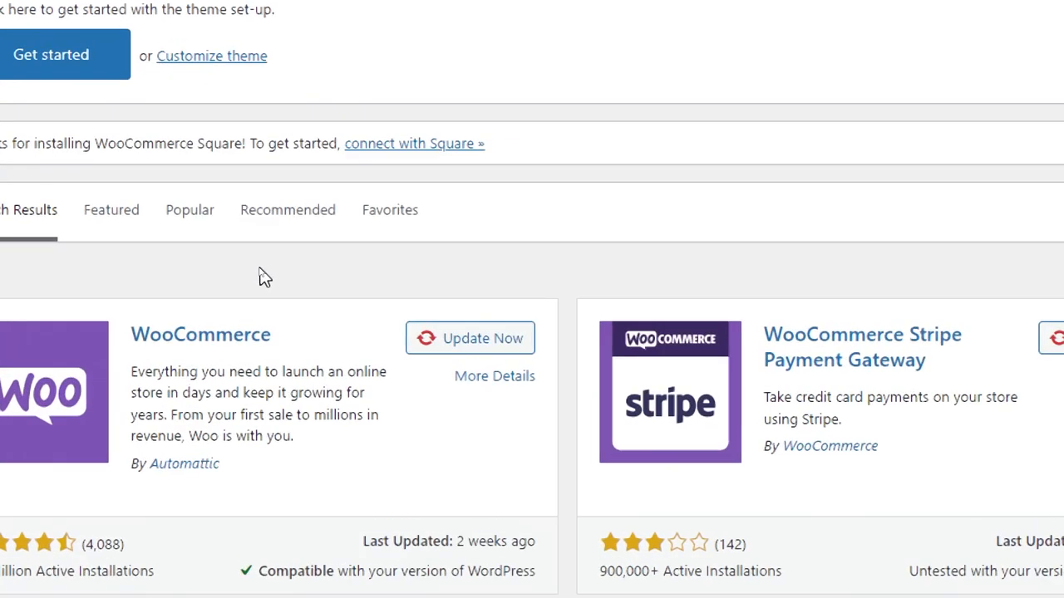
pyautogui.click(470, 338)
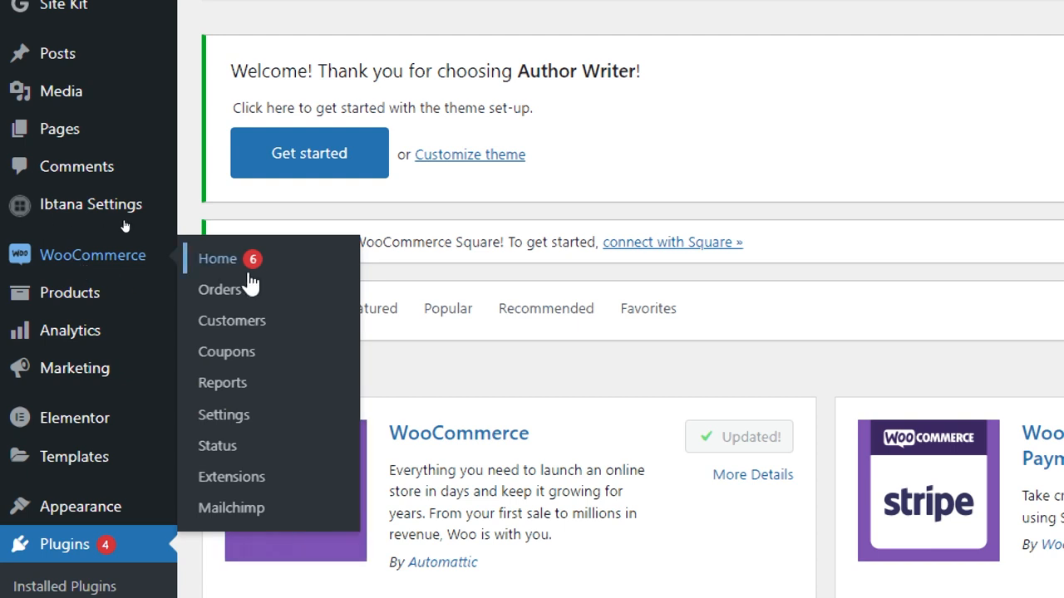
pyautogui.moveTo(274, 320)
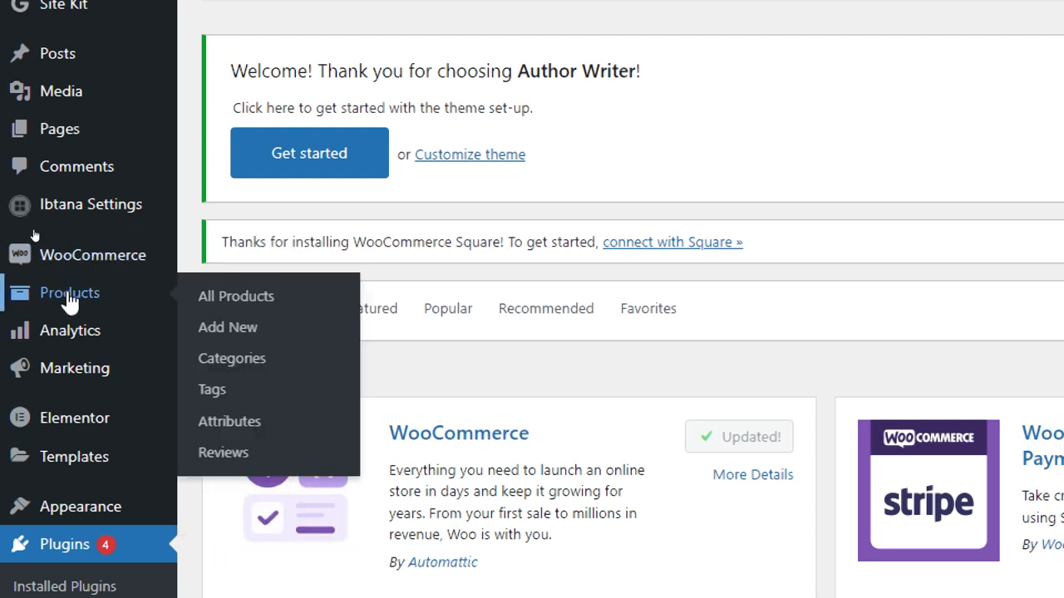
pyautogui.moveTo(227, 327)
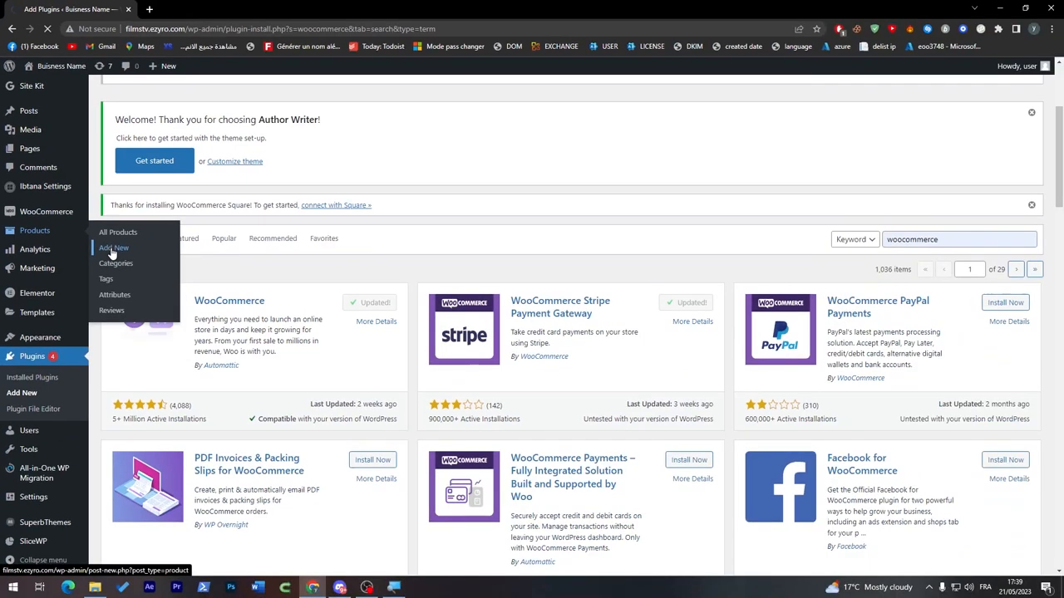
# Step: Open the Add New product page under Products
pyautogui.click(114, 247)
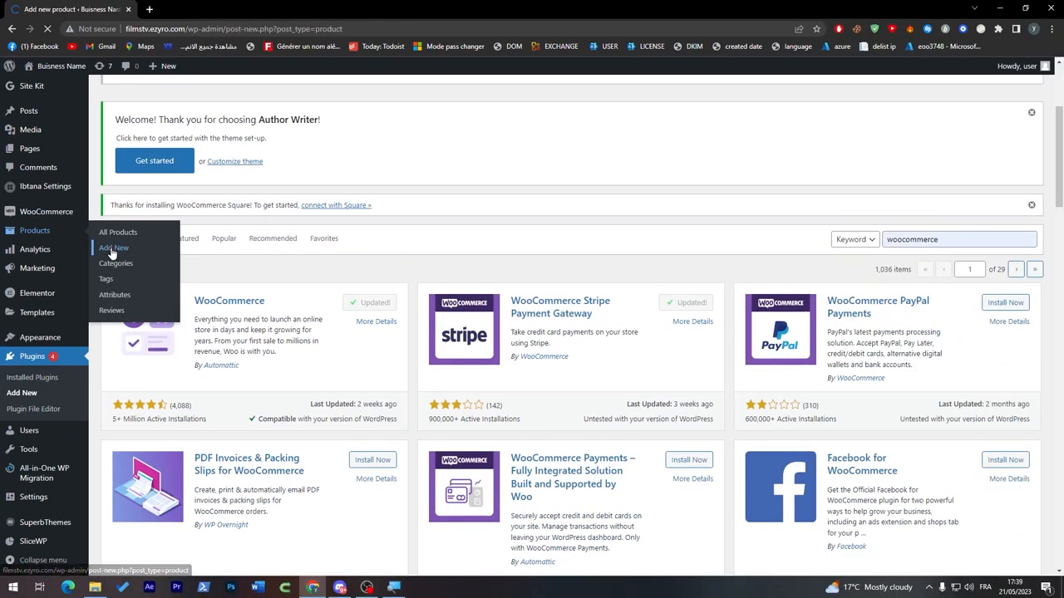
pyautogui.click(114, 248)
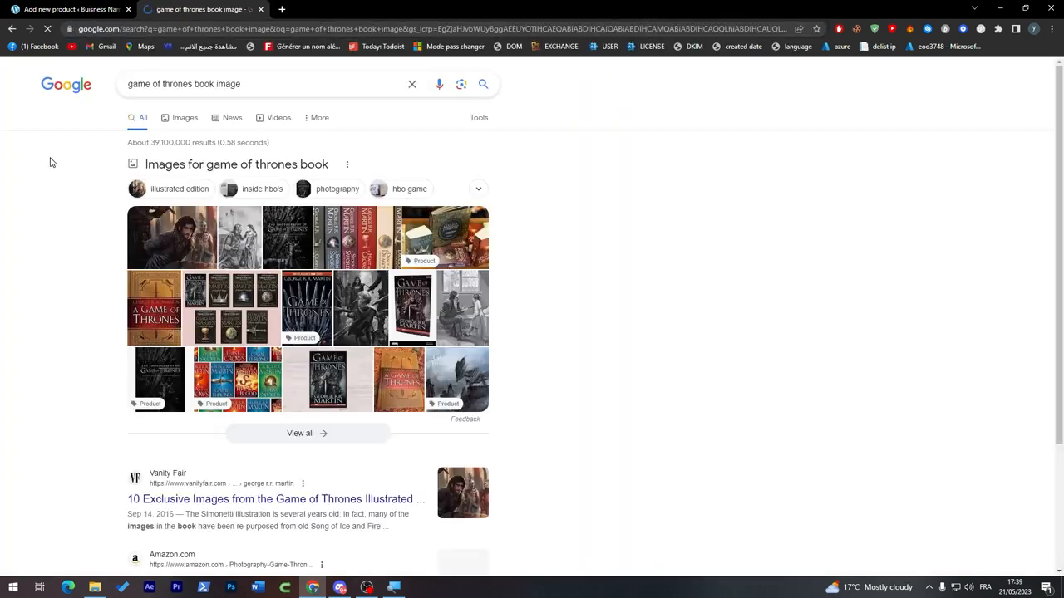
# Step: Show Images results for 'game of thrones book image' and save a book image
pyautogui.click(184, 117)
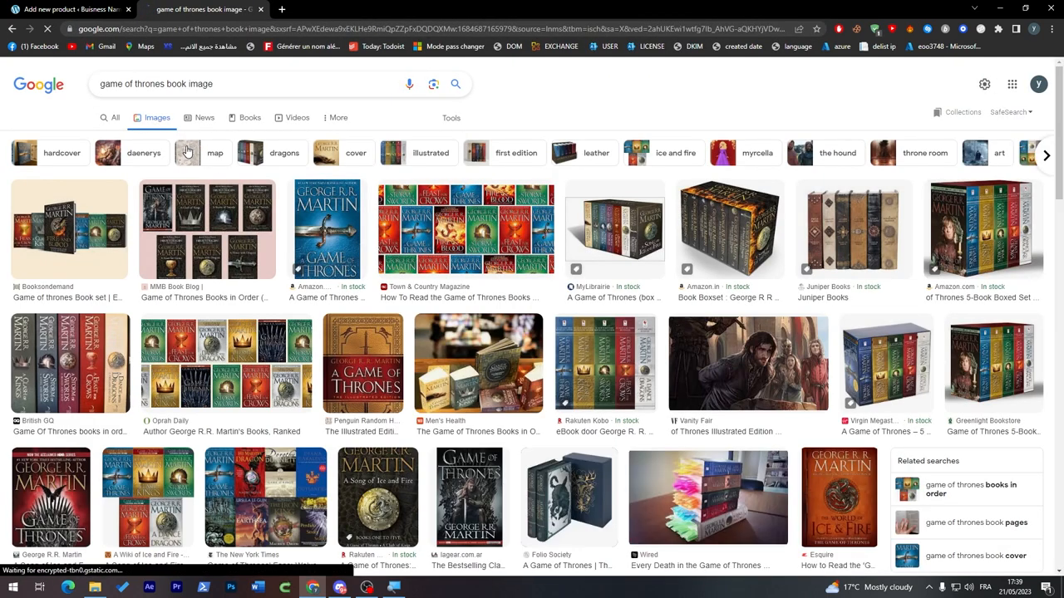
pyautogui.click(729, 231)
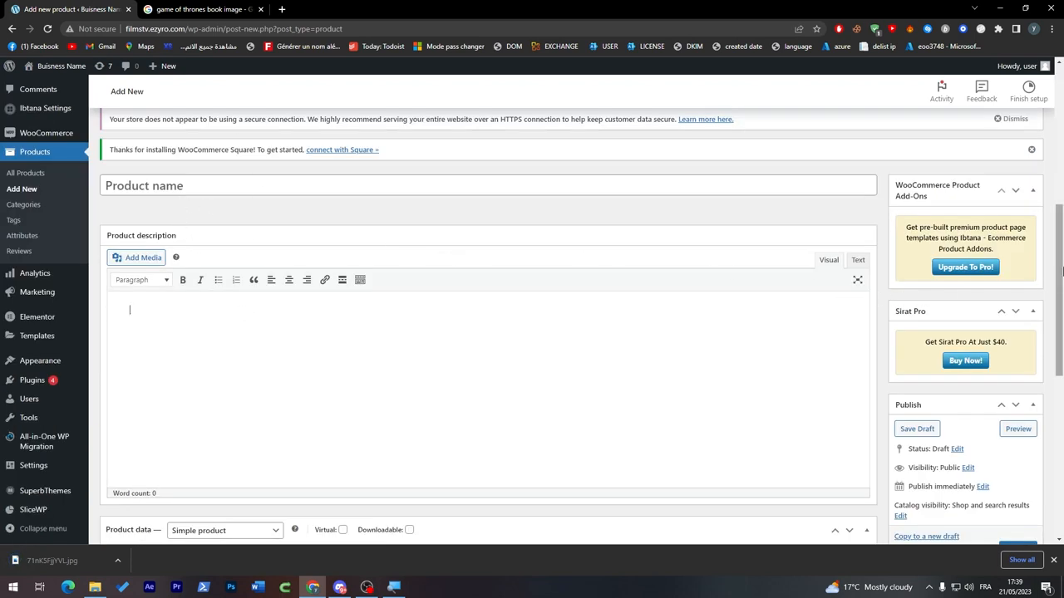
# Step: Upload the downloaded jpg through 'Set product image' into the Media Library
pyautogui.scroll(-3)
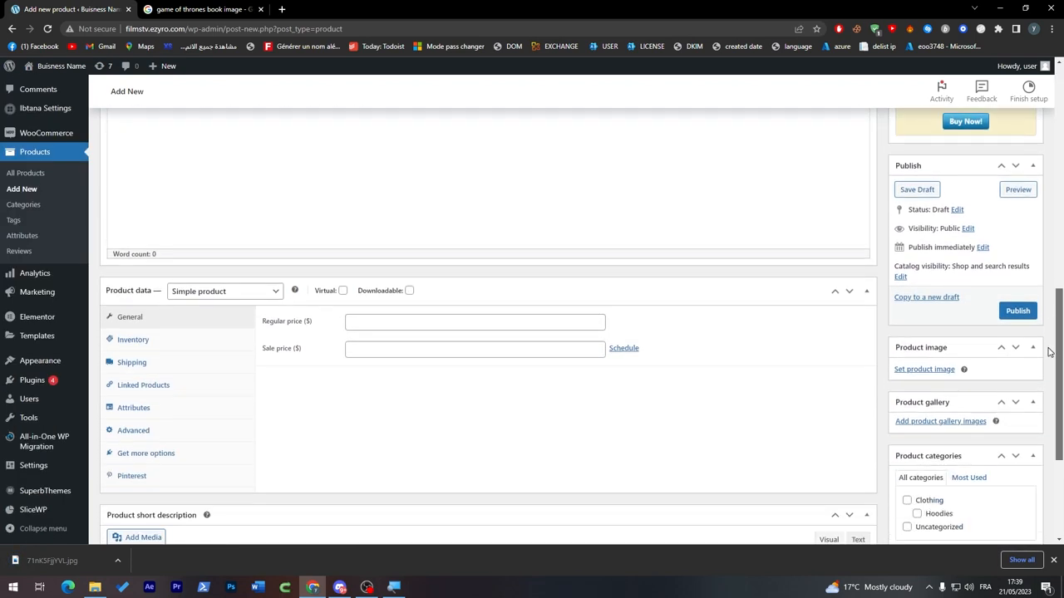
pyautogui.click(924, 369)
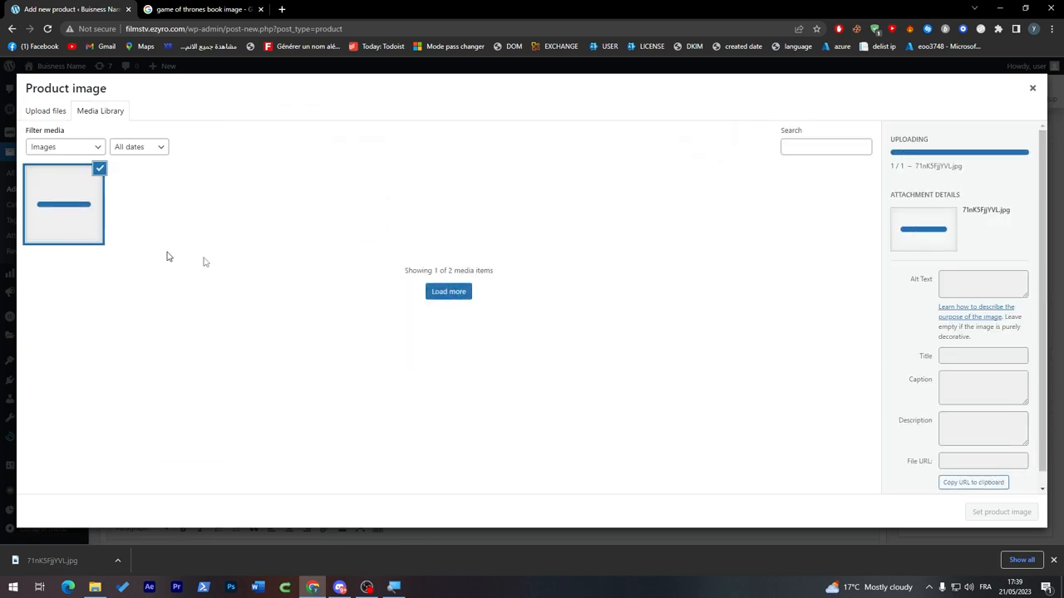
pyautogui.moveTo(89, 242)
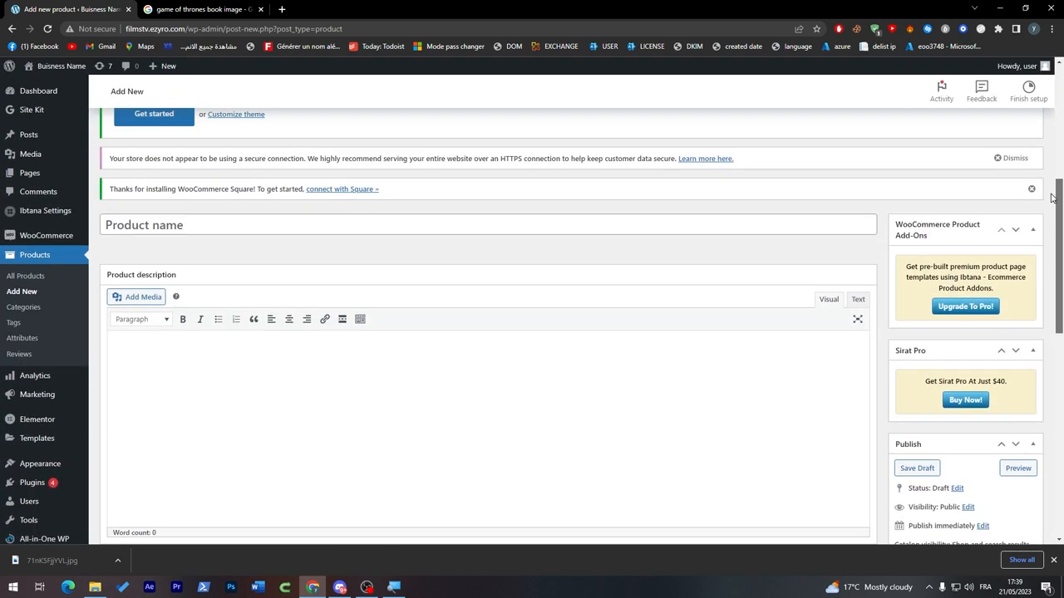
pyautogui.click(200, 9)
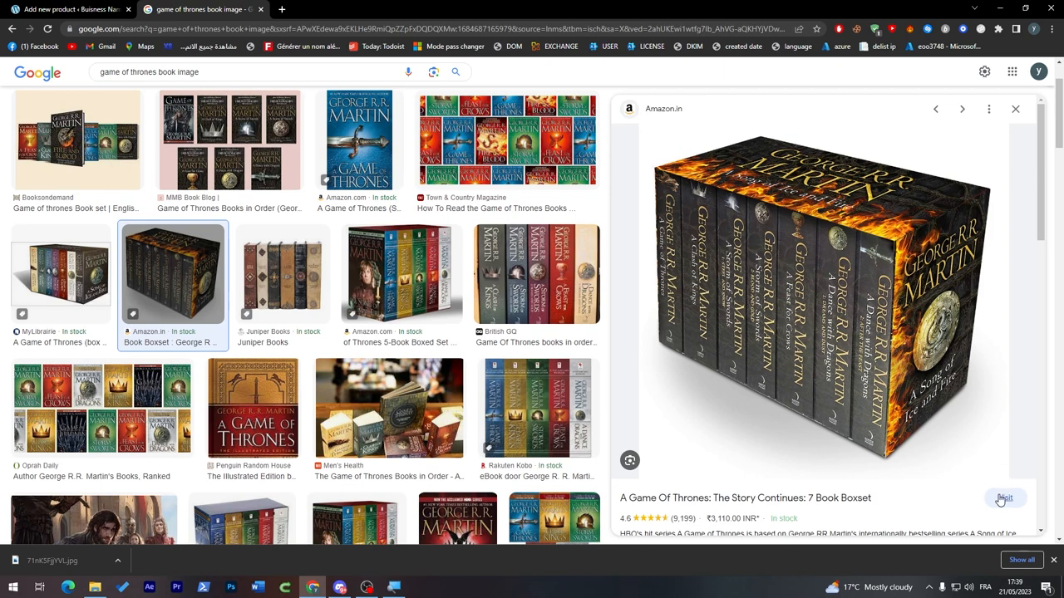
# Step: Copy the title 'A Game Of Thrones: The Story Continues: 7 Book Boxset' from Amazon
pyautogui.click(1005, 498)
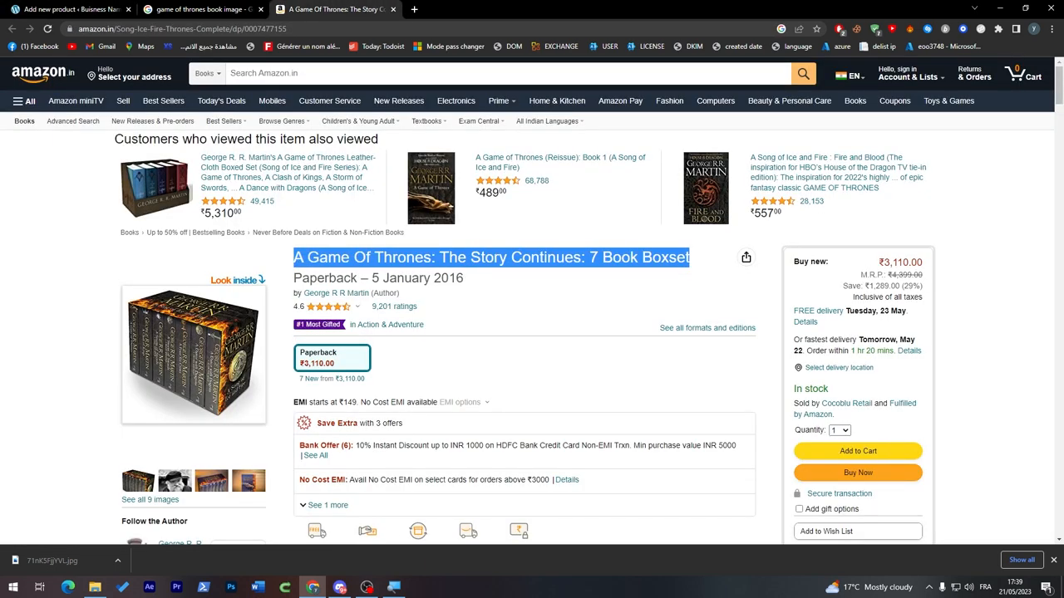
pyautogui.click(853, 73)
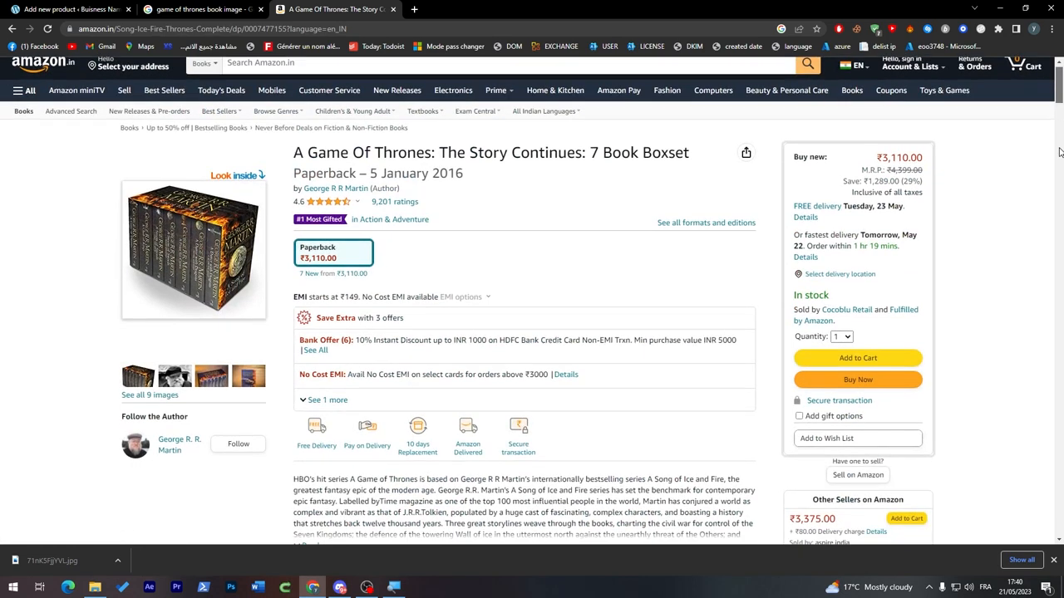
pyautogui.scroll(-3)
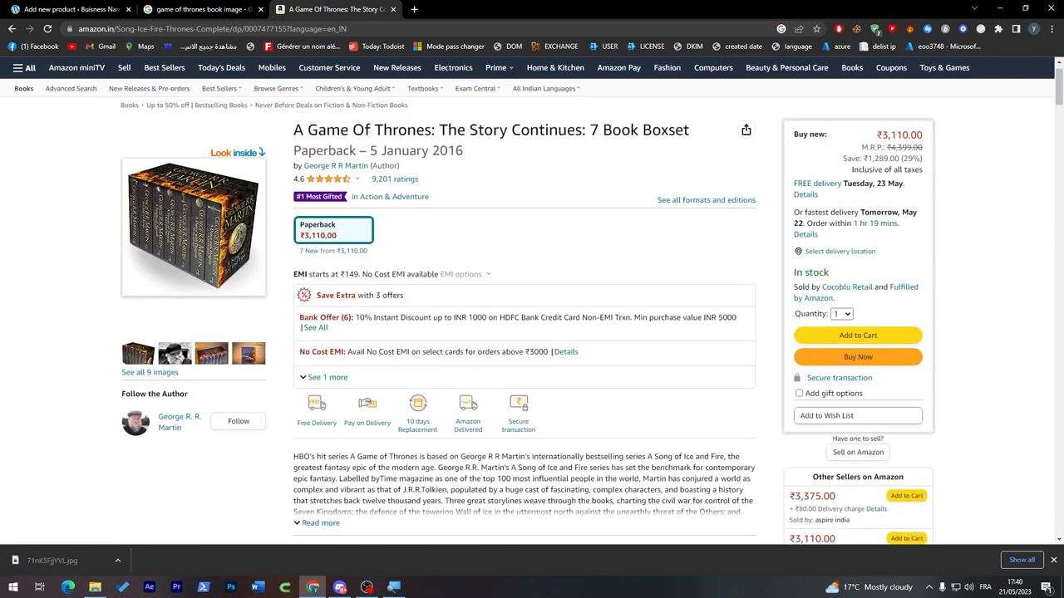
pyautogui.click(70, 9)
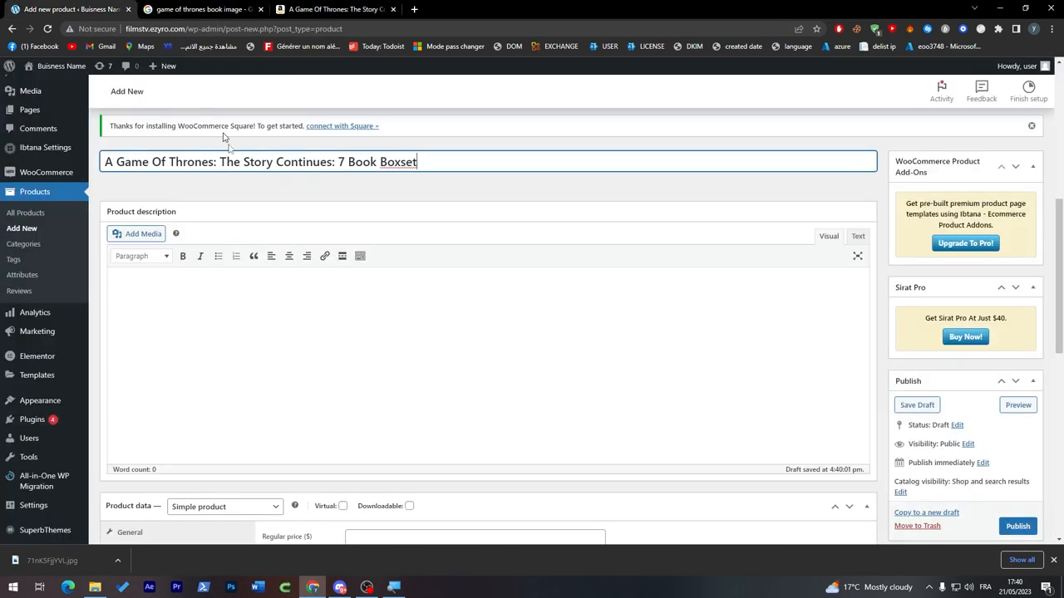
# Step: Convert ₹3,110.00 to US dollars with a Google search
pyautogui.scroll(-3)
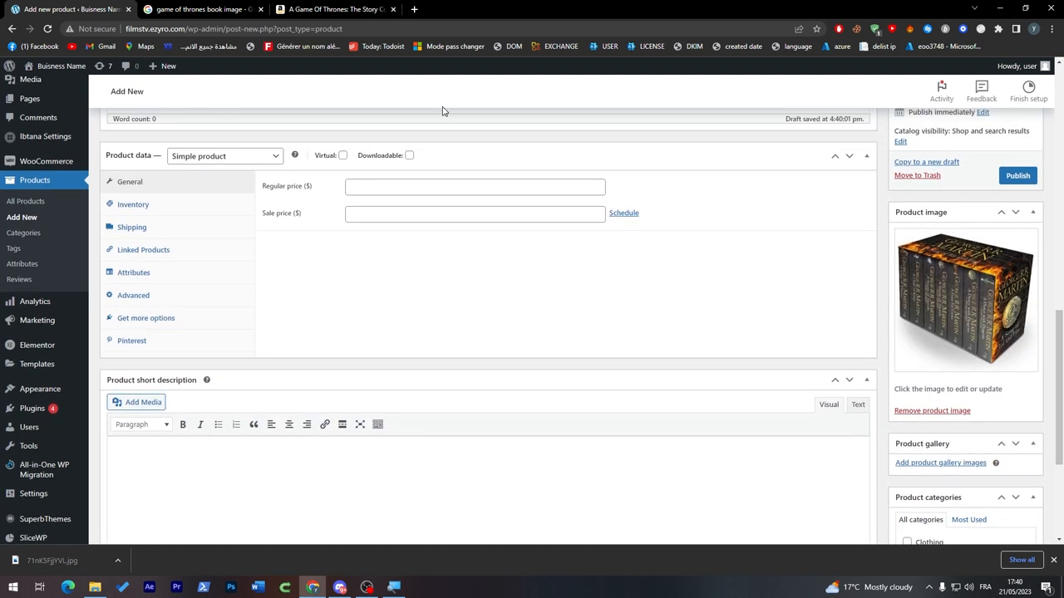
pyautogui.write('₹3,110.00')
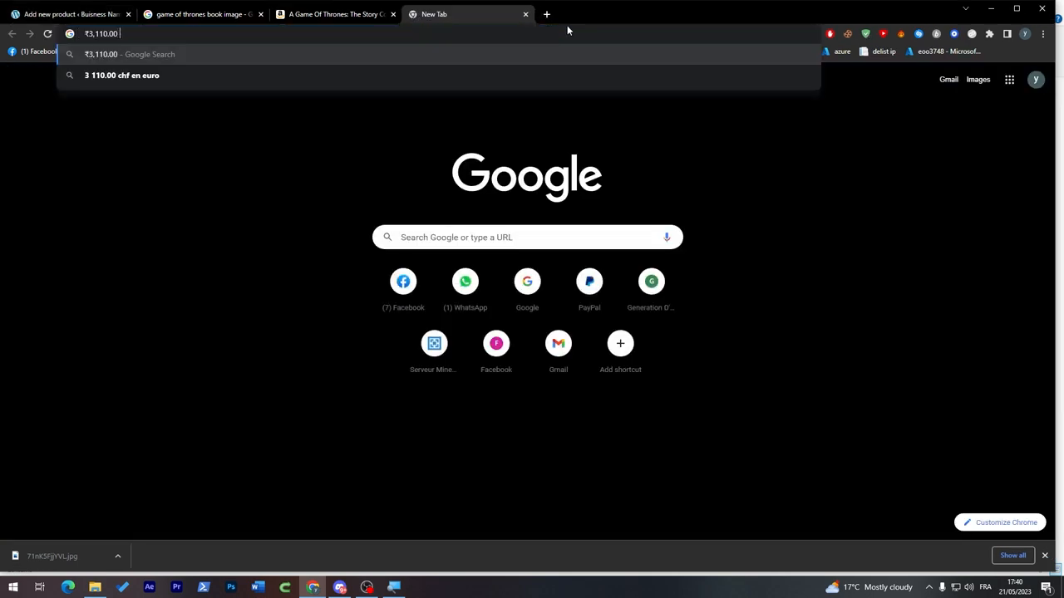
pyautogui.write('to usd')
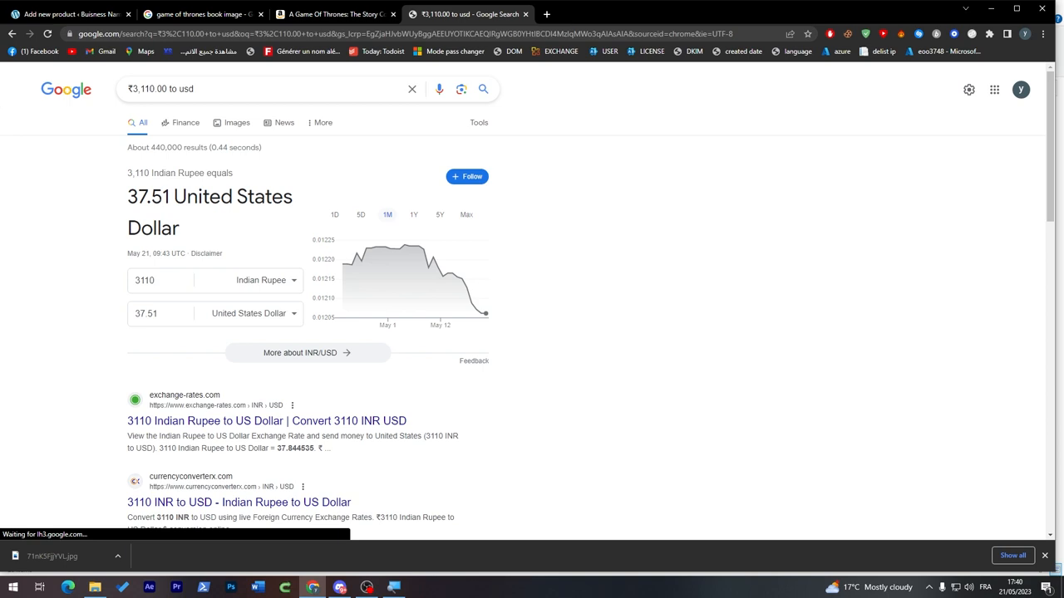
pyautogui.click(71, 14)
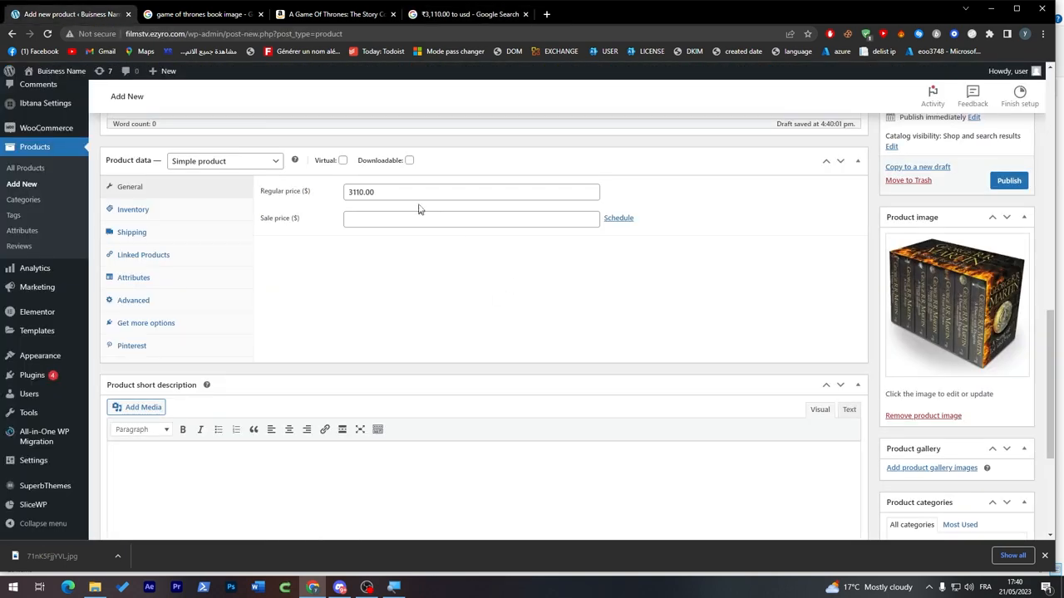
# Step: Enter regular price 37.51 and sale price 35 for the product
pyautogui.write('37.51')
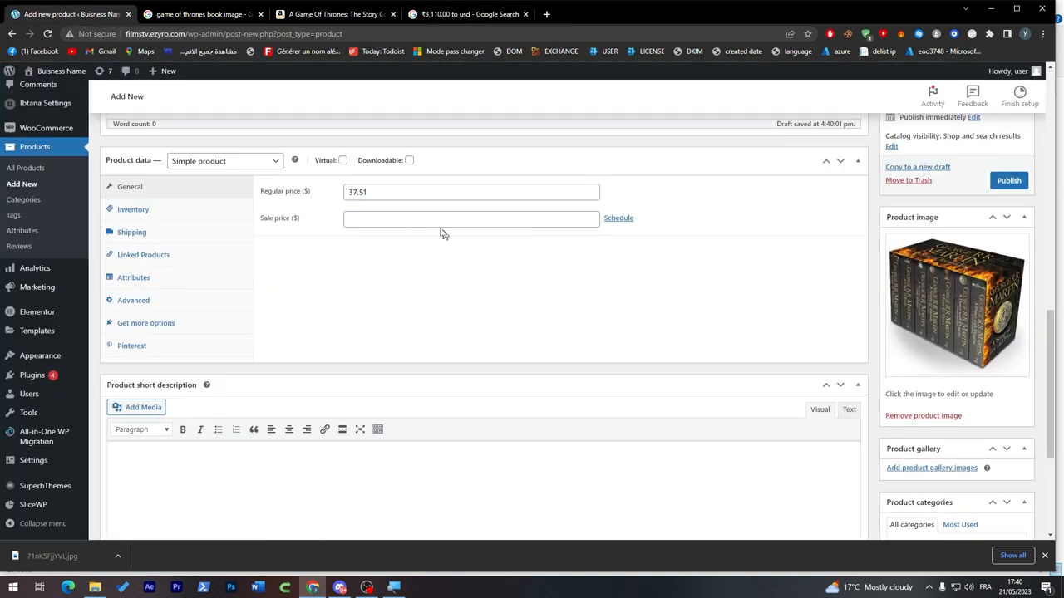
pyautogui.click(470, 217)
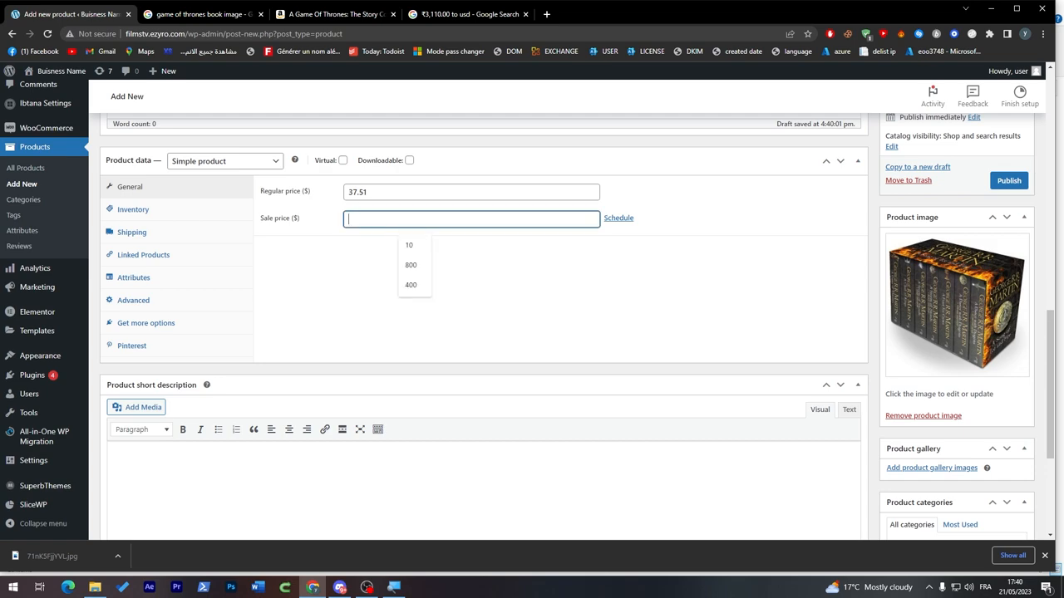
pyautogui.write('35')
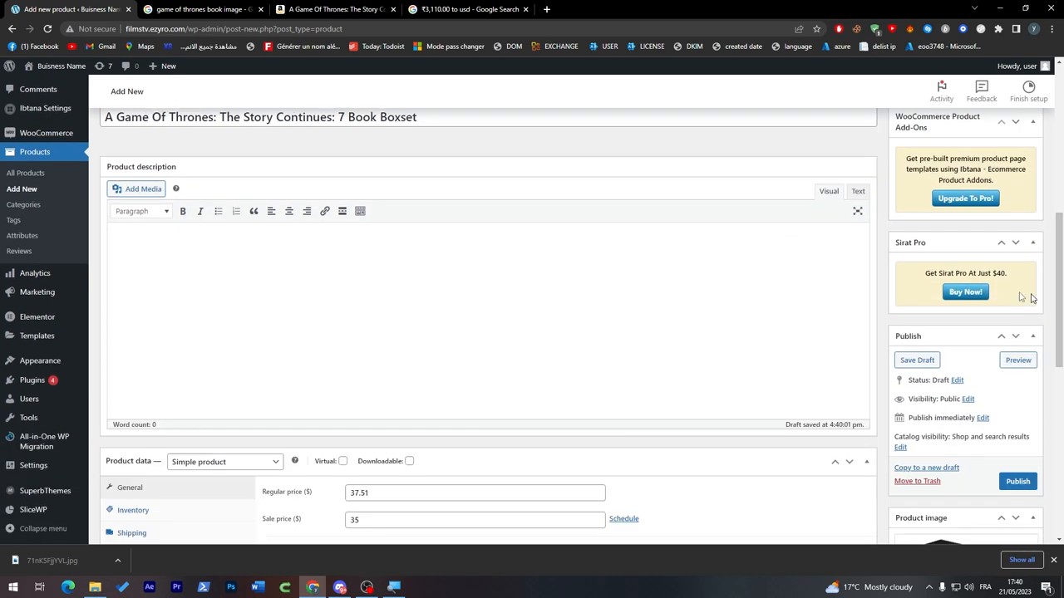
pyautogui.click(332, 9)
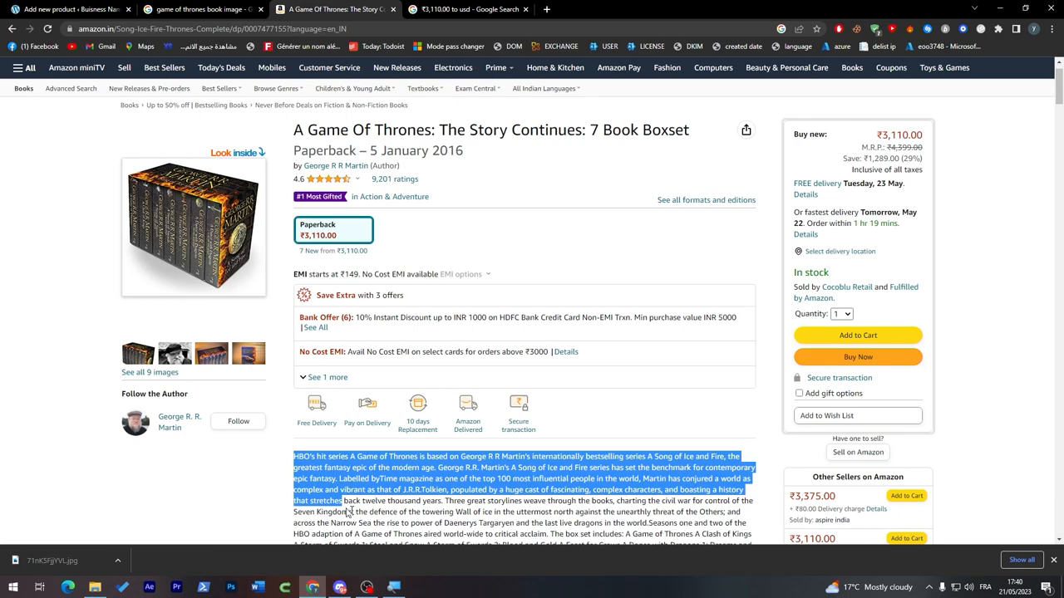
# Step: Paste Amazon's 212-word box set blurb into the WordPress product description
pyautogui.scroll(-3)
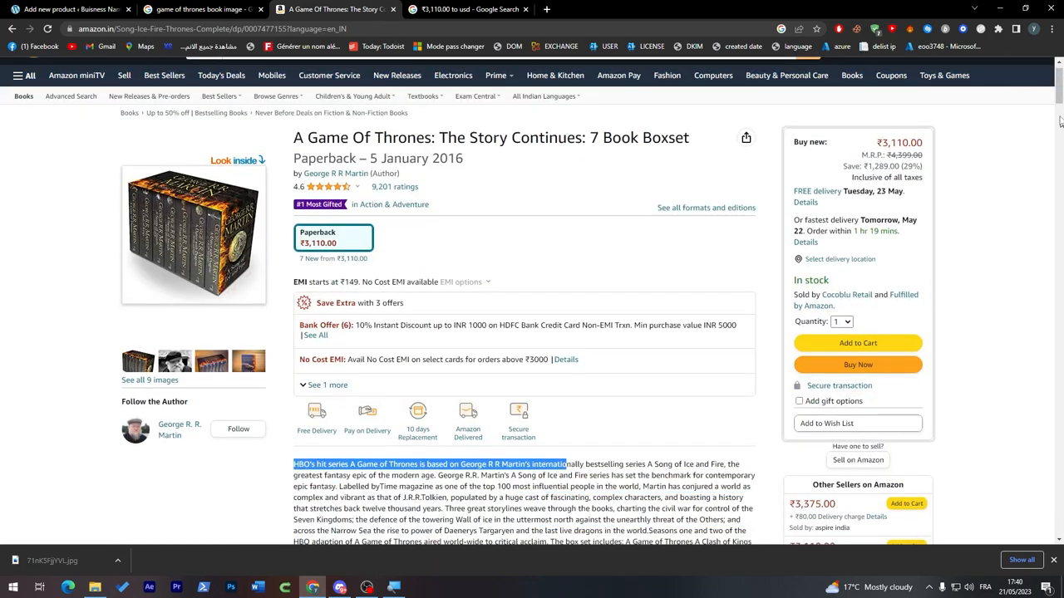
pyautogui.scroll(-3)
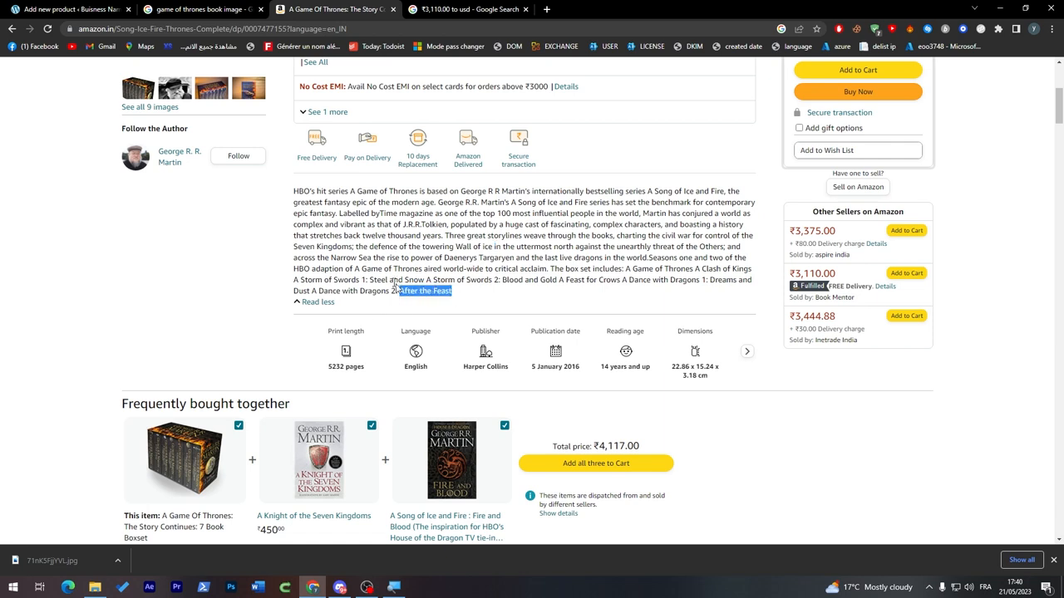
pyautogui.click(71, 9)
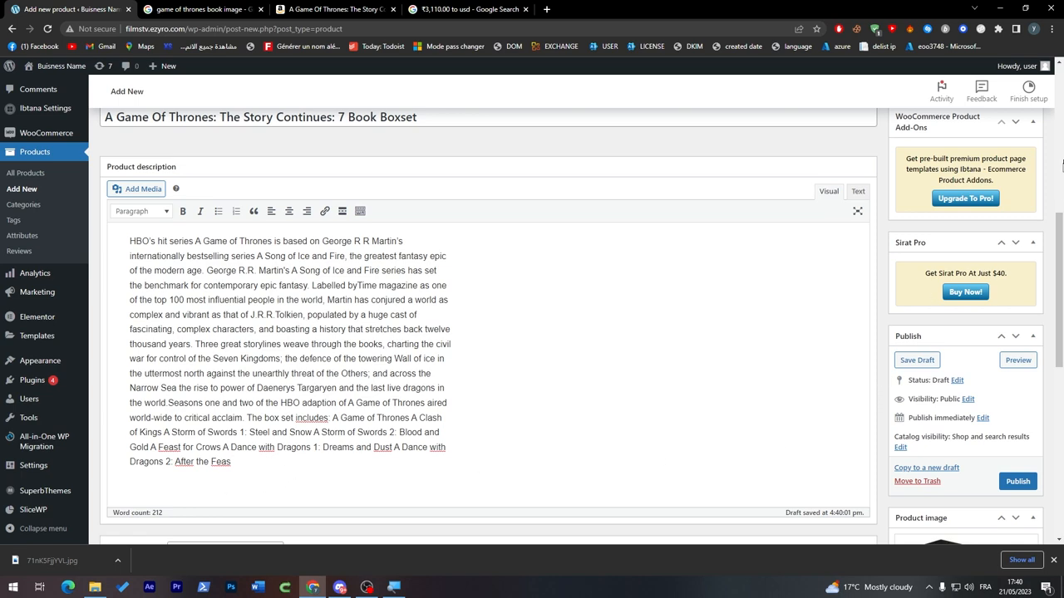
pyautogui.scroll(-3)
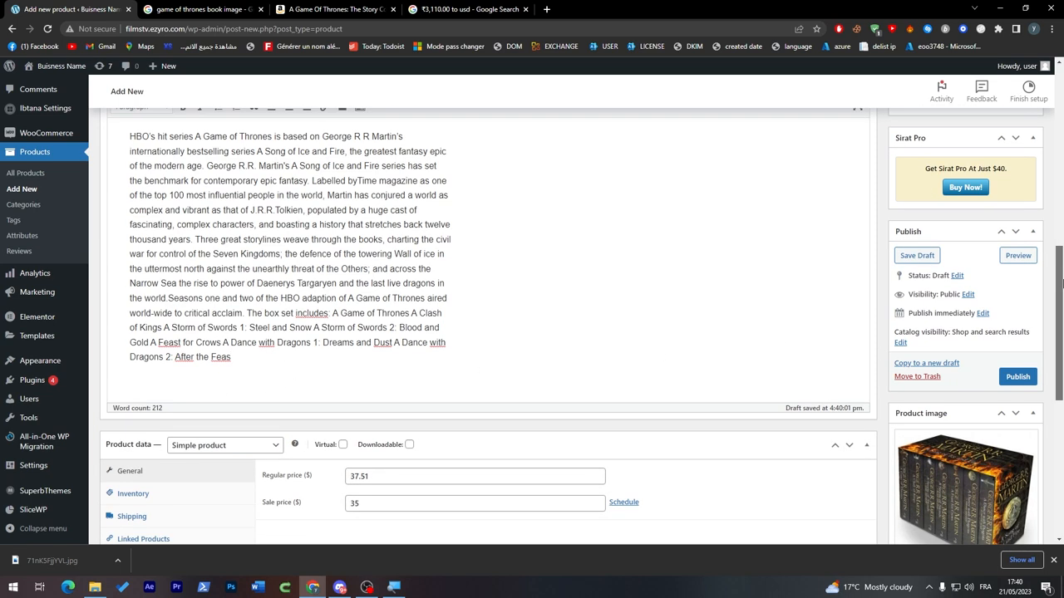
pyautogui.scroll(-3)
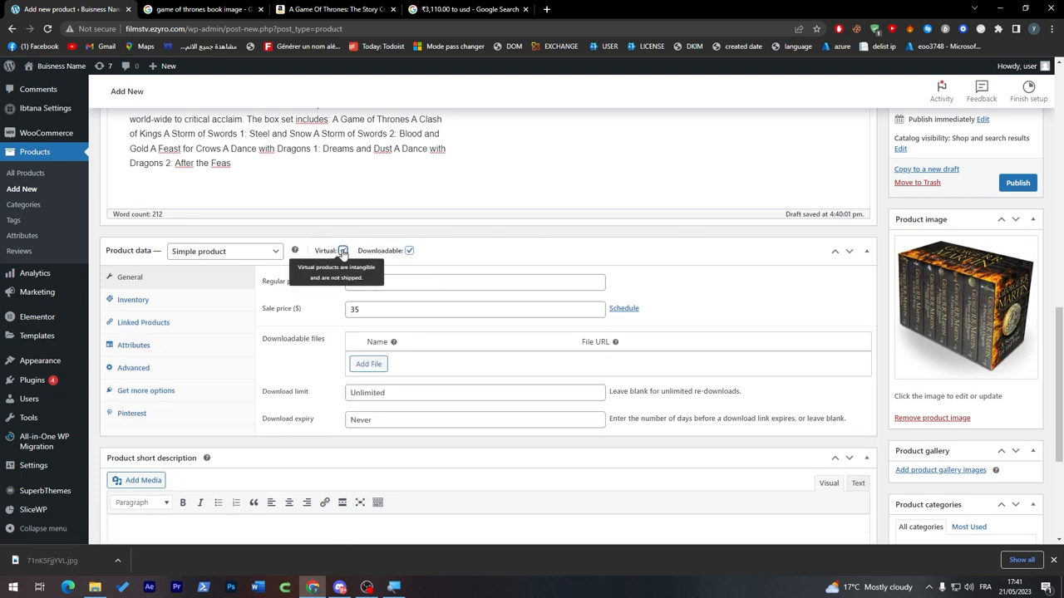
# Step: Mark the product virtual with a 15-day download expiry, then check inventory settings
pyautogui.click(342, 250)
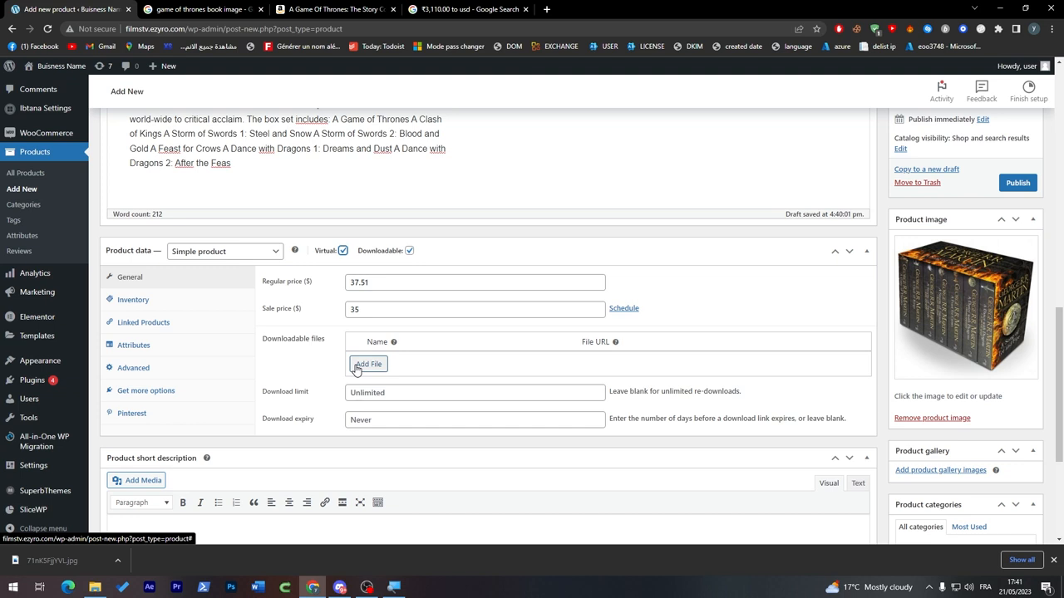
pyautogui.moveTo(305, 437)
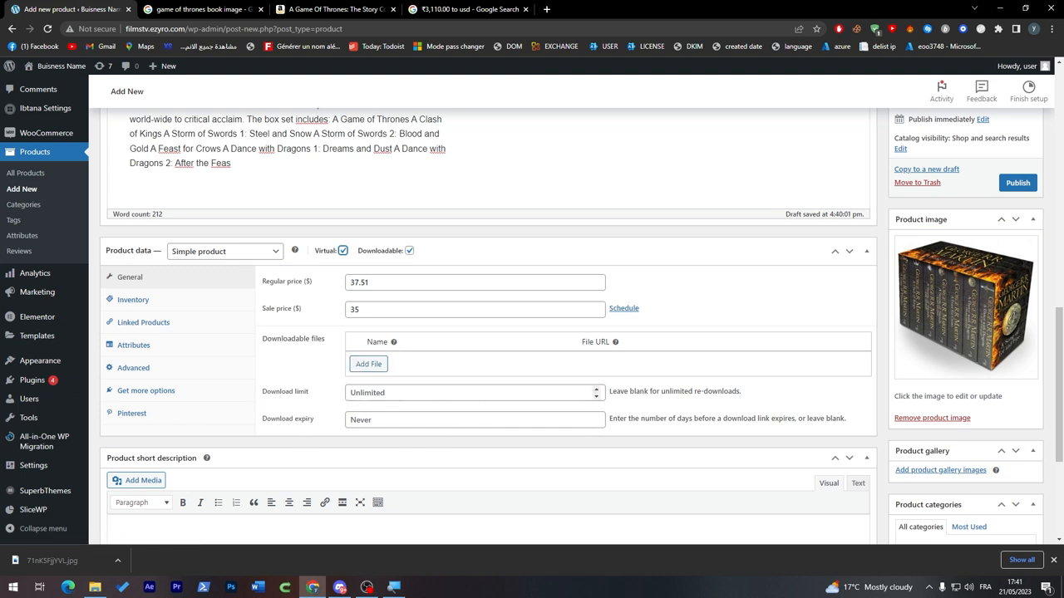
pyautogui.moveTo(331, 428)
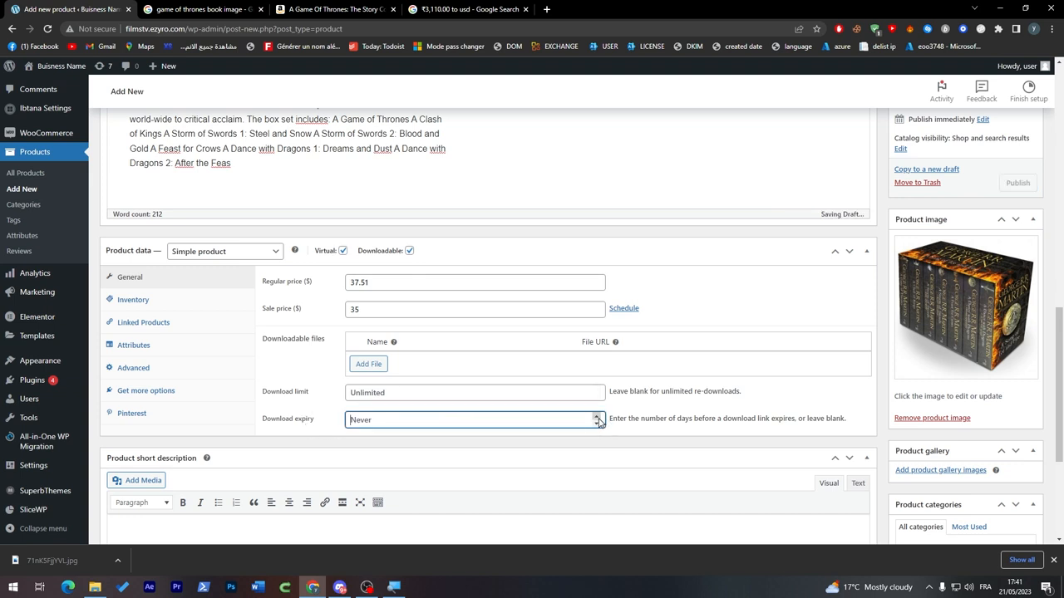
pyautogui.write('7')
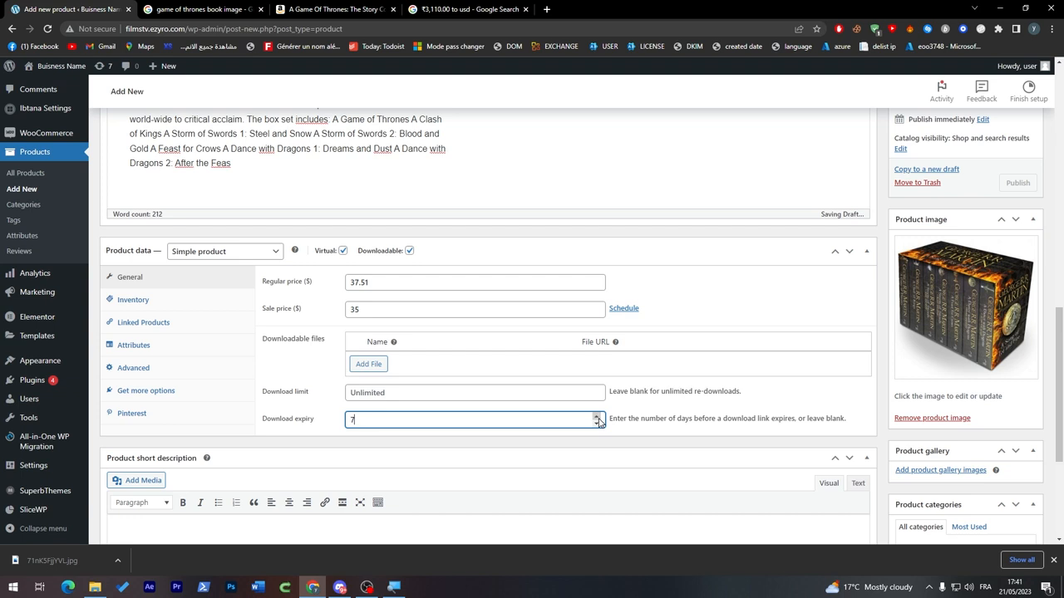
pyautogui.click(596, 422)
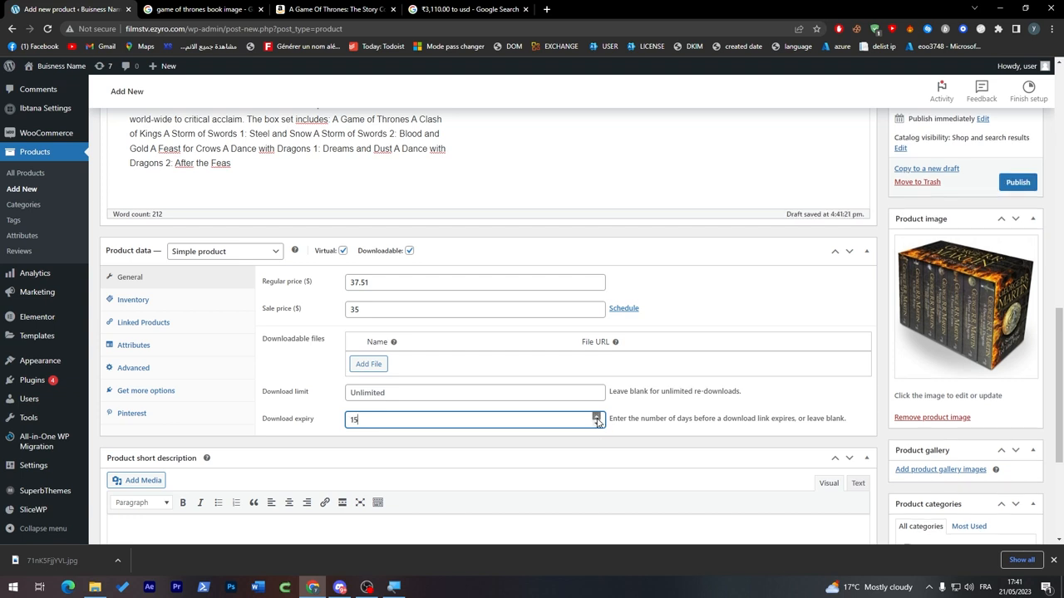
pyautogui.click(133, 299)
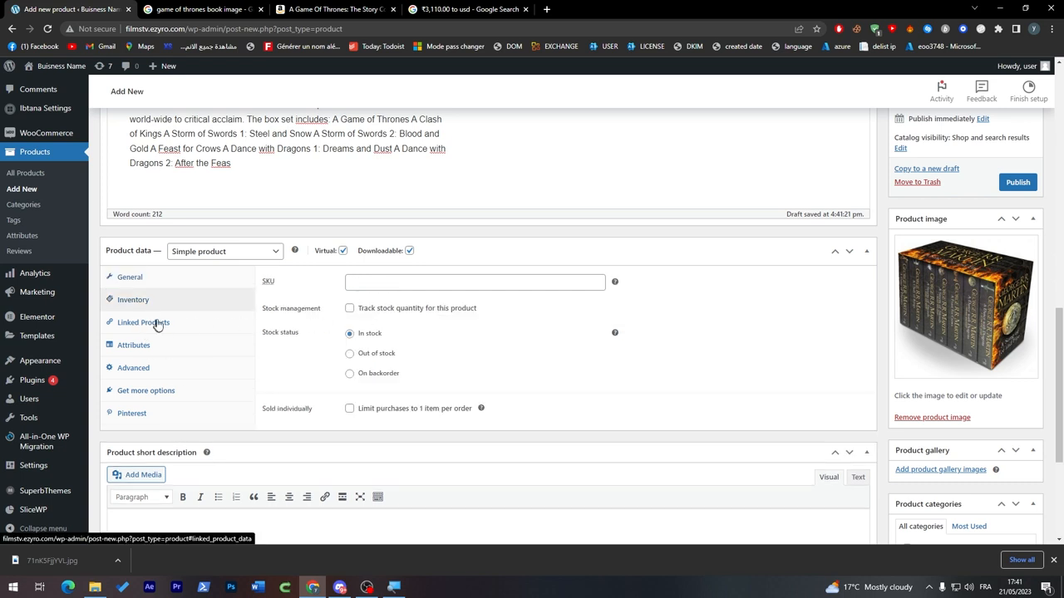
pyautogui.moveTo(162, 323)
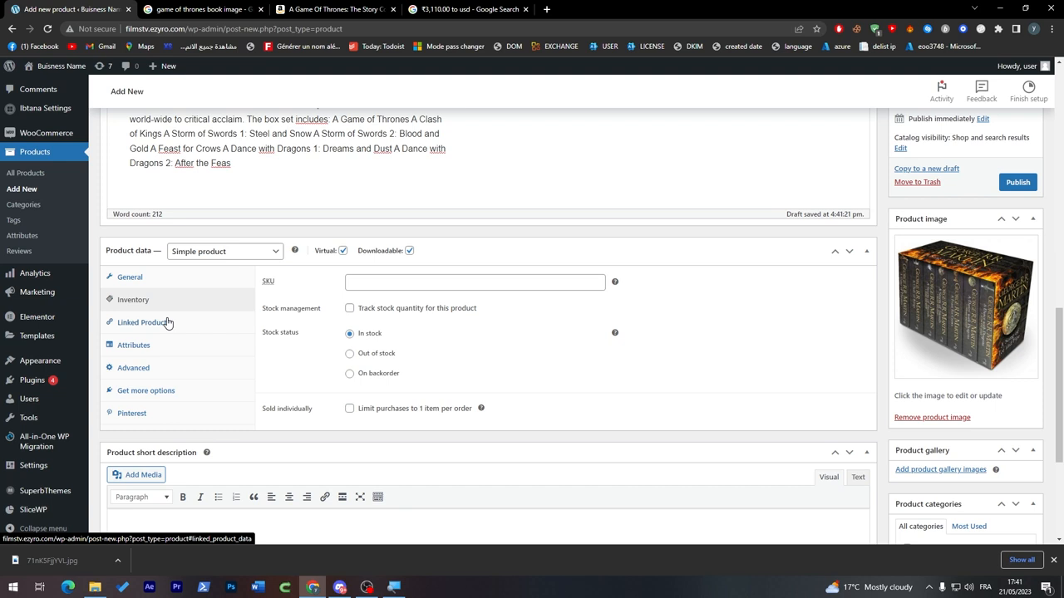
# Step: Review the Linked Products, Attributes and Advanced sections, ending on recommended extensions
pyautogui.click(143, 323)
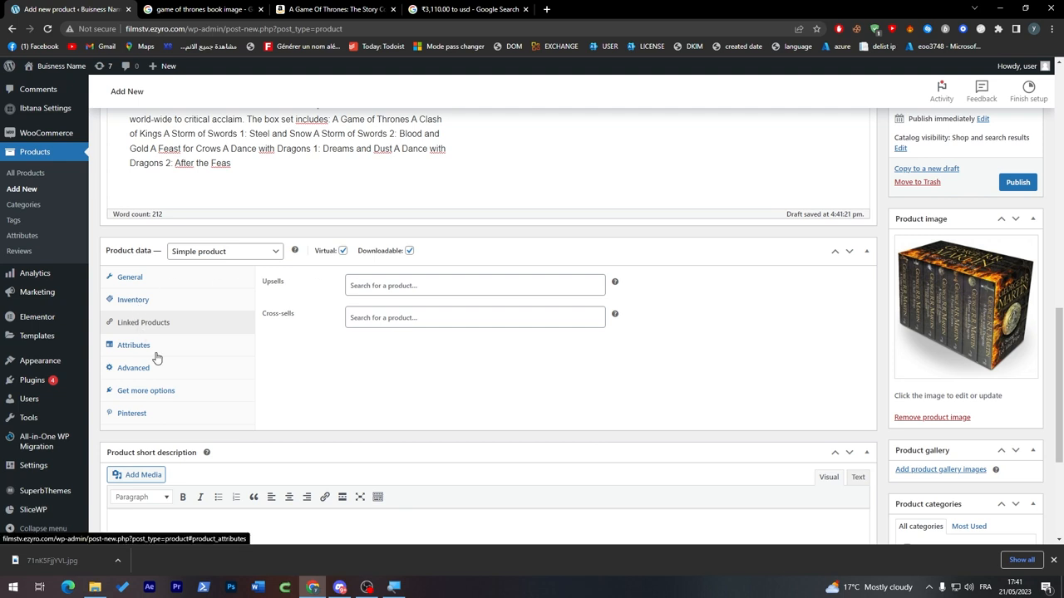
pyautogui.click(134, 344)
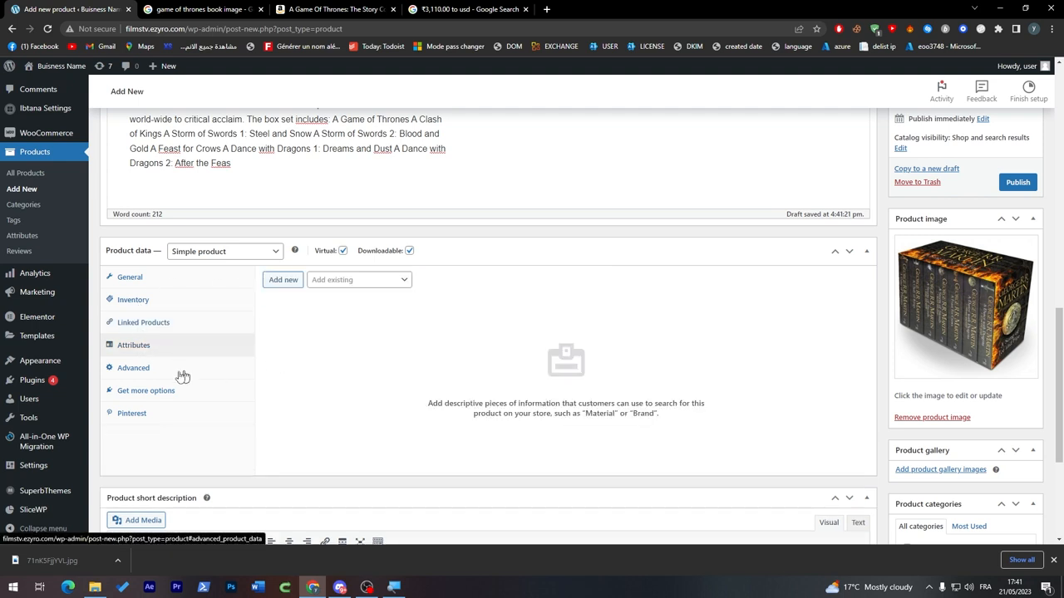
pyautogui.click(133, 367)
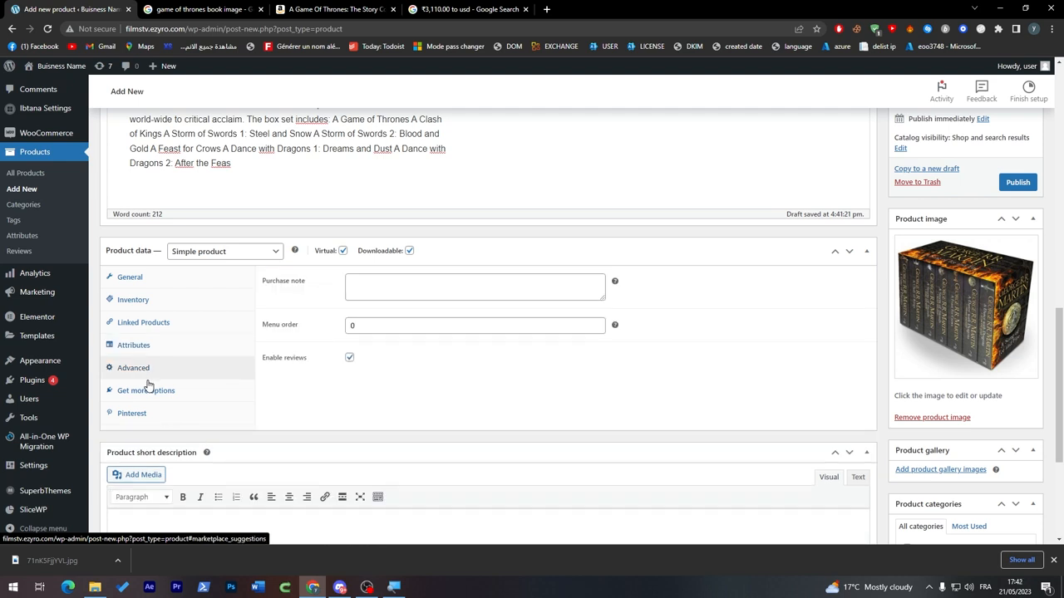
pyautogui.click(145, 391)
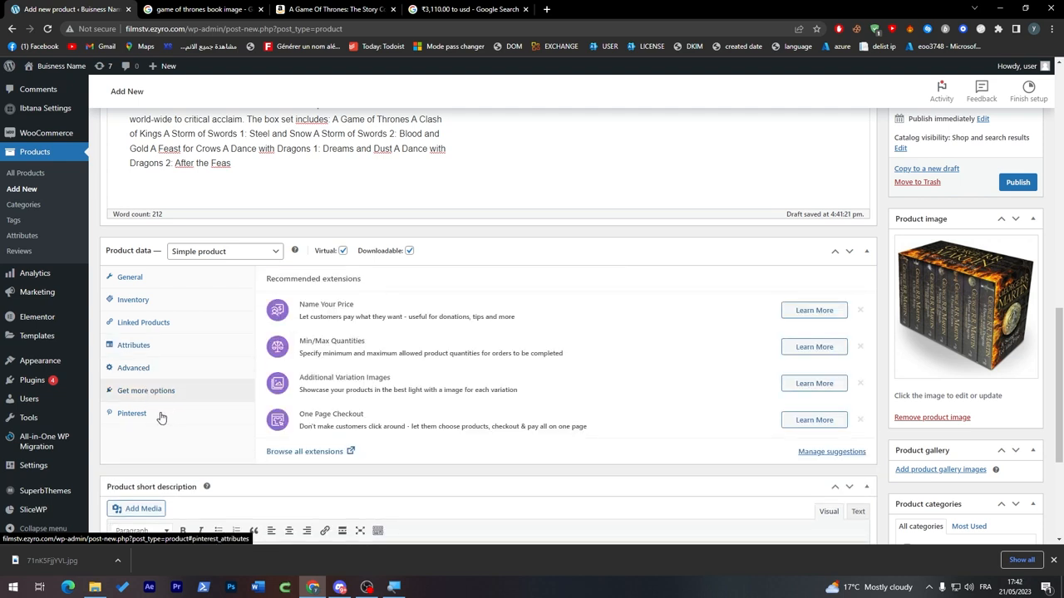
pyautogui.moveTo(396, 335)
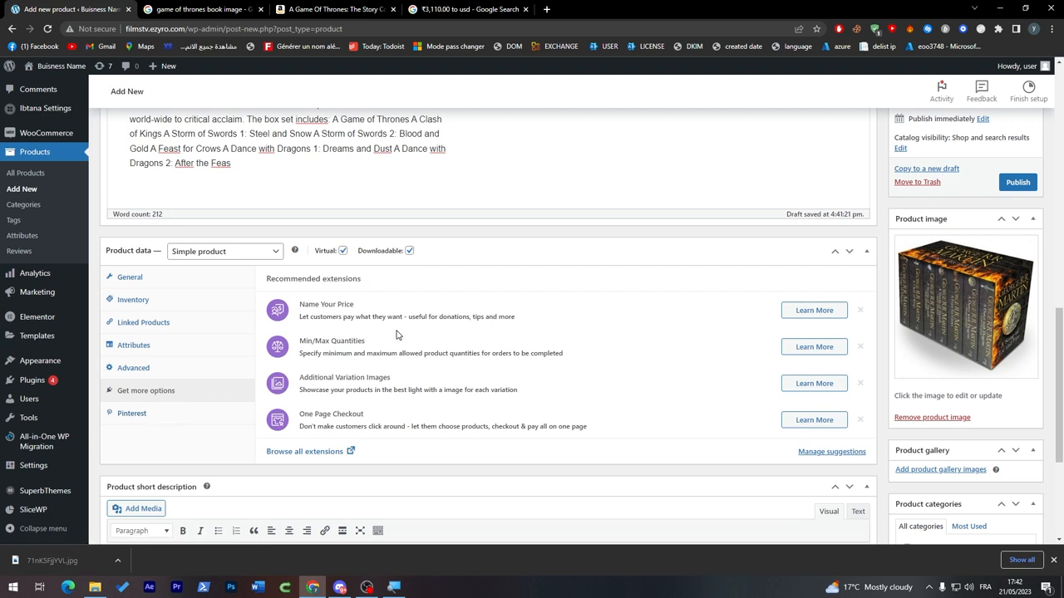
pyautogui.moveTo(133, 300)
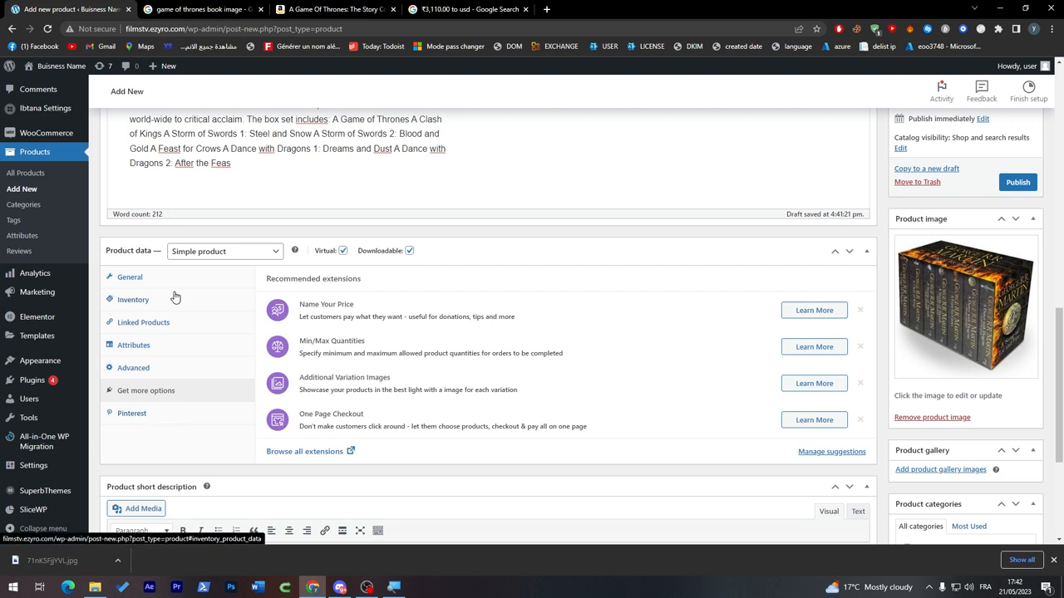
# Step: Create a new Ebooks product category and assign the product to it
pyautogui.click(129, 277)
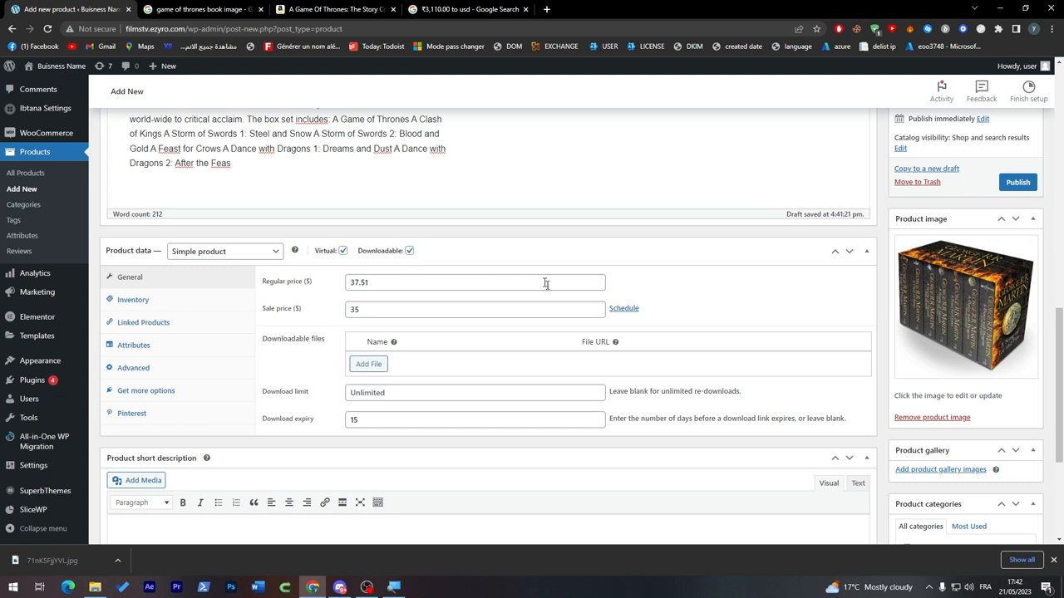
pyautogui.scroll(-3)
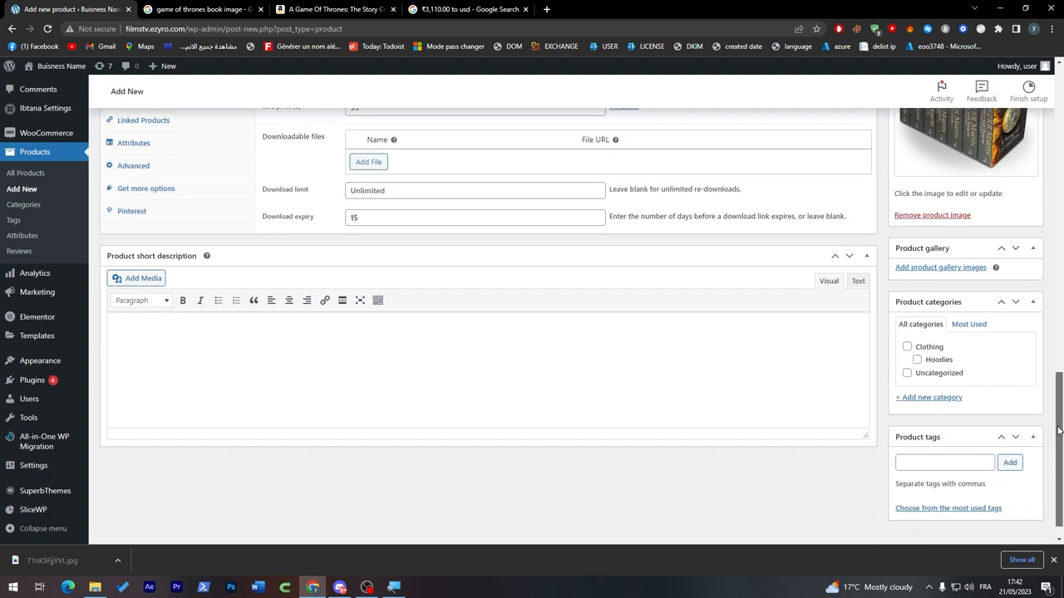
pyautogui.click(928, 397)
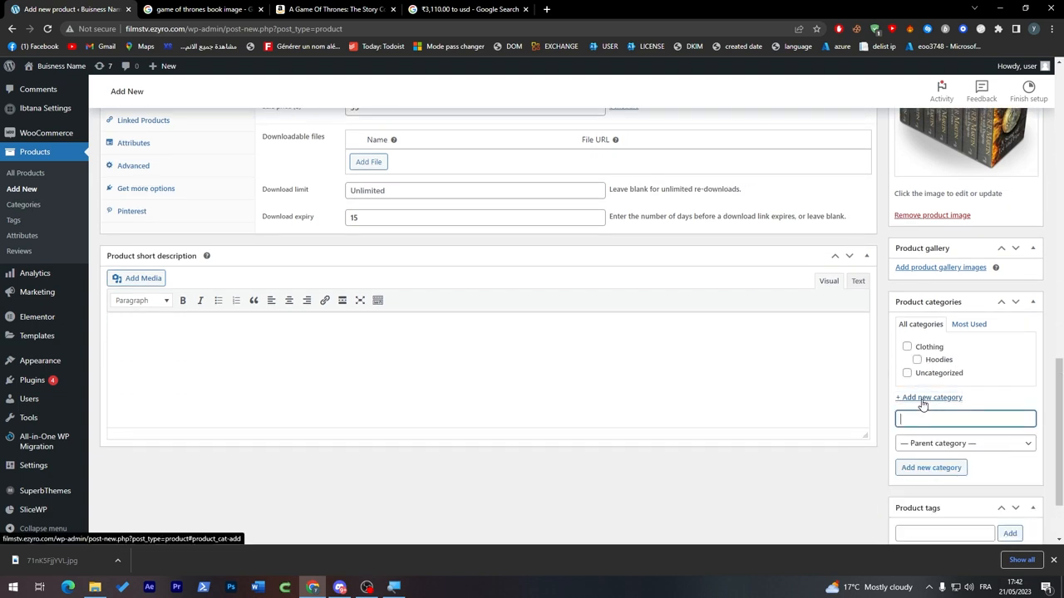
pyautogui.write('Ebooks')
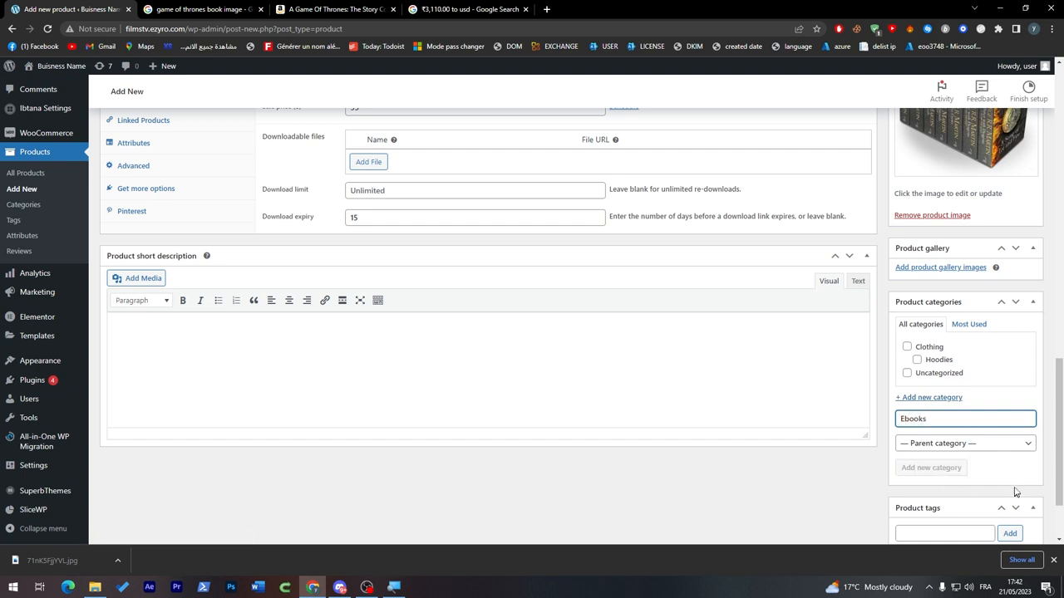
pyautogui.click(931, 467)
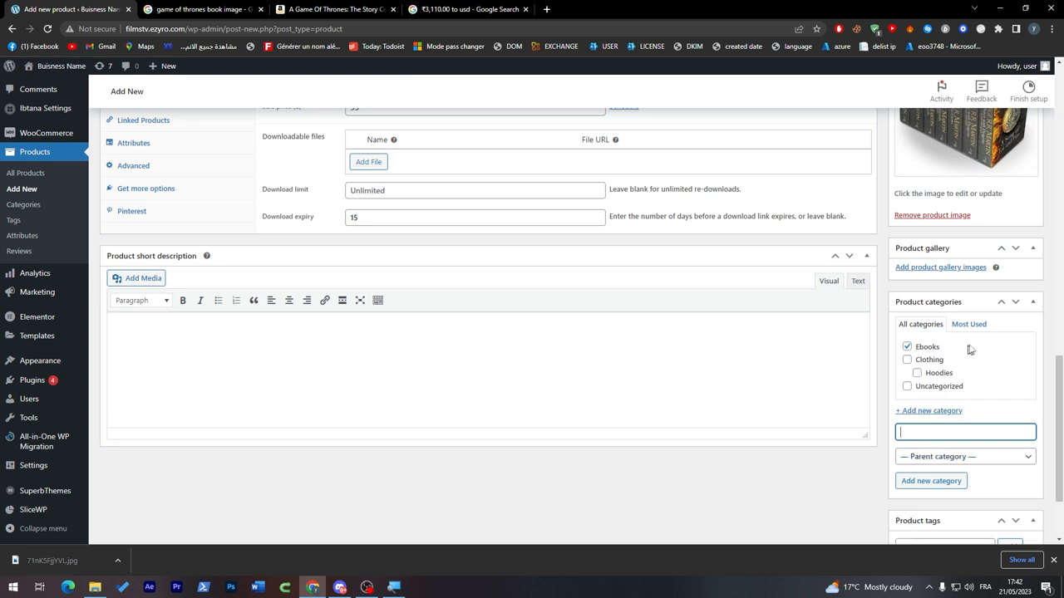
# Step: Add the 'Game of thrones' tag to the product
pyautogui.scroll(-3)
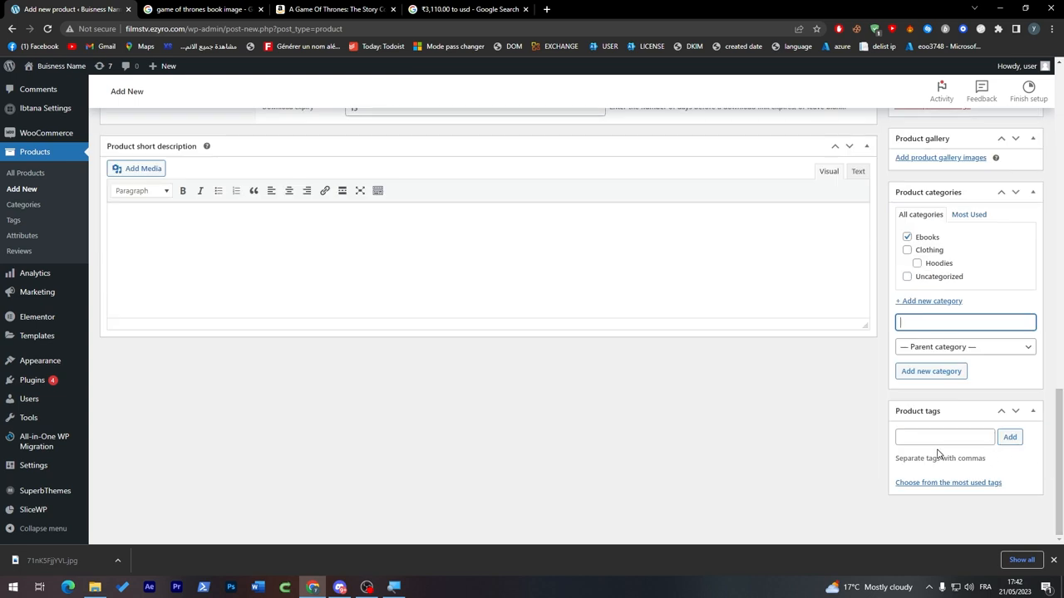
pyautogui.click(944, 436)
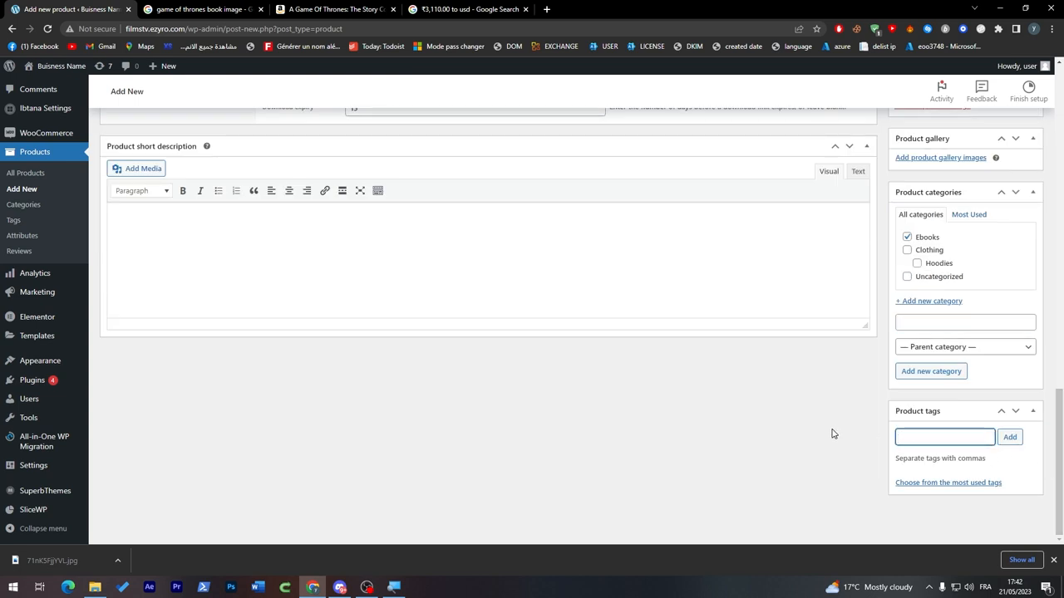
pyautogui.write('Game')
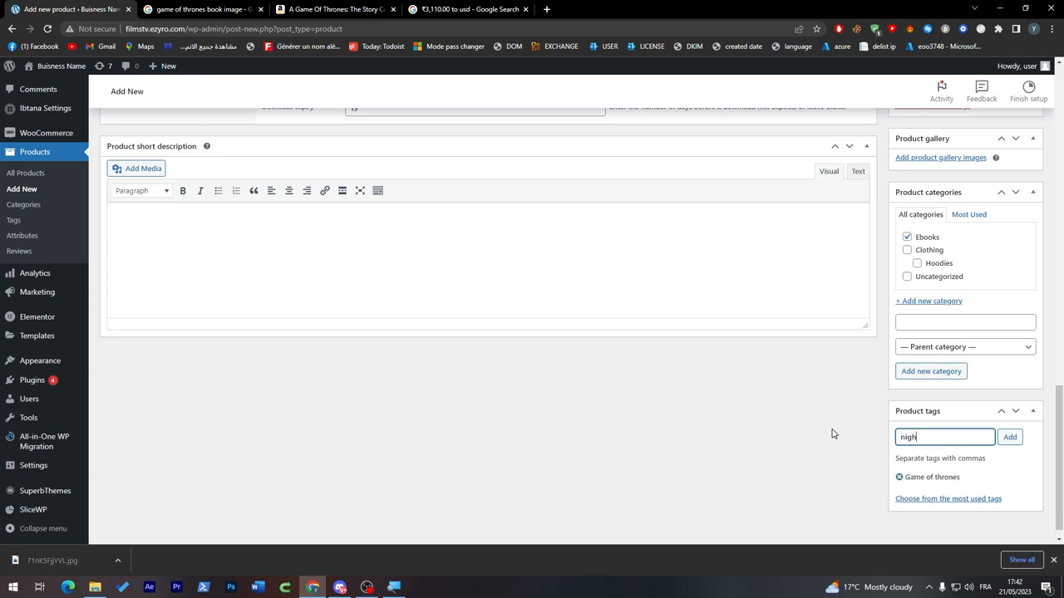
pyautogui.write('the winter is c')
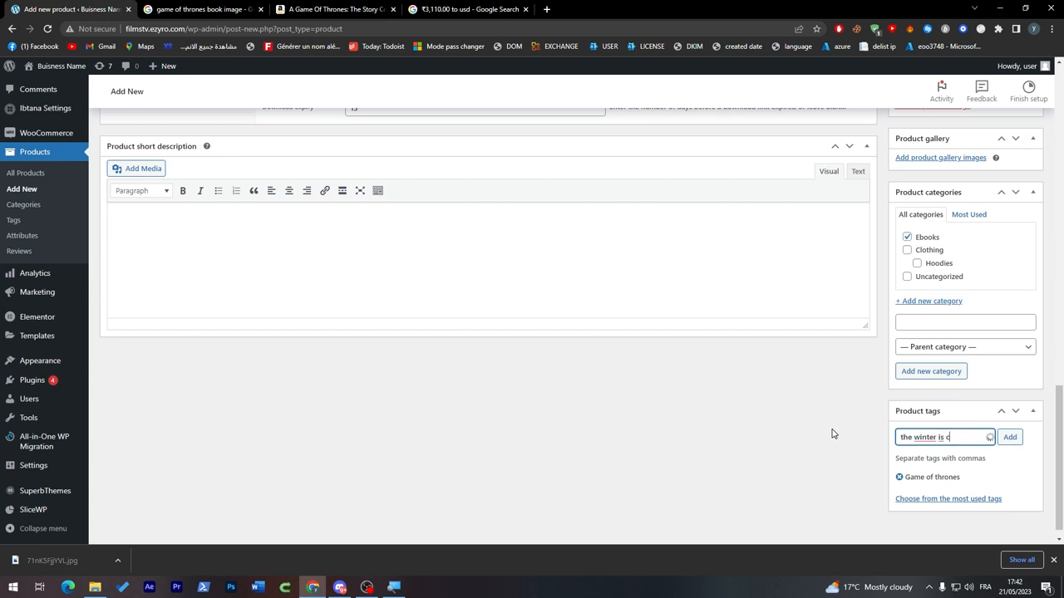
pyautogui.click(1009, 437)
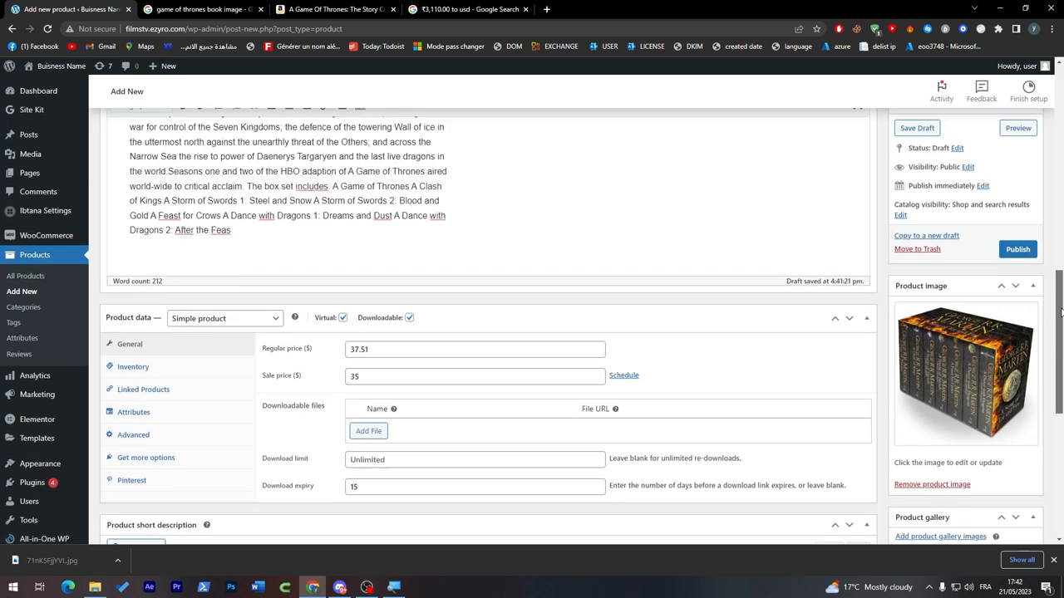
# Step: Publish the 7 Book Boxset product and confirm the 'Product published' notice
pyautogui.click(917, 127)
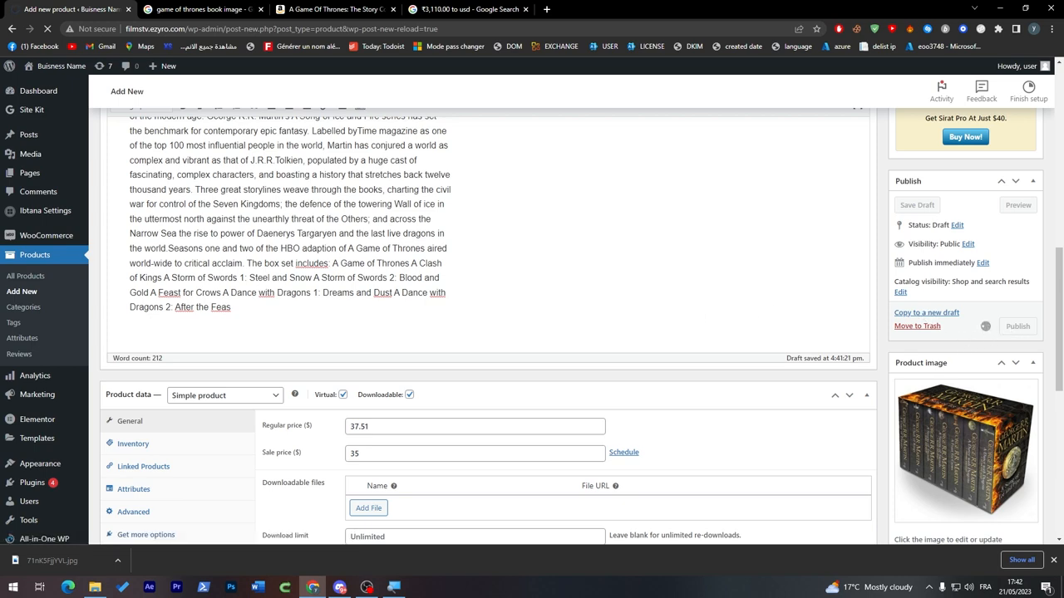
pyautogui.click(1018, 326)
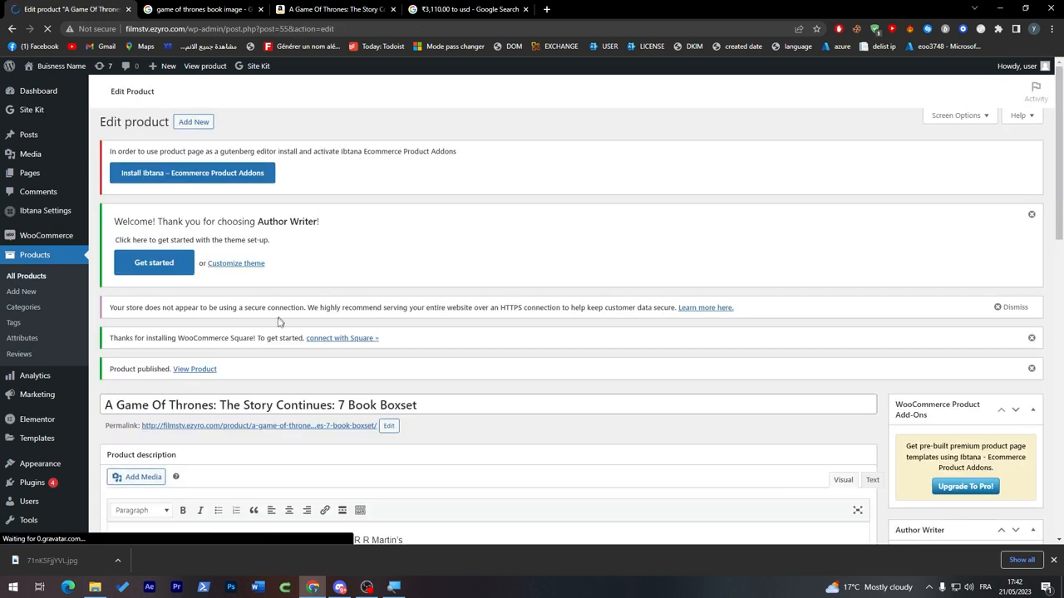
pyautogui.click(194, 369)
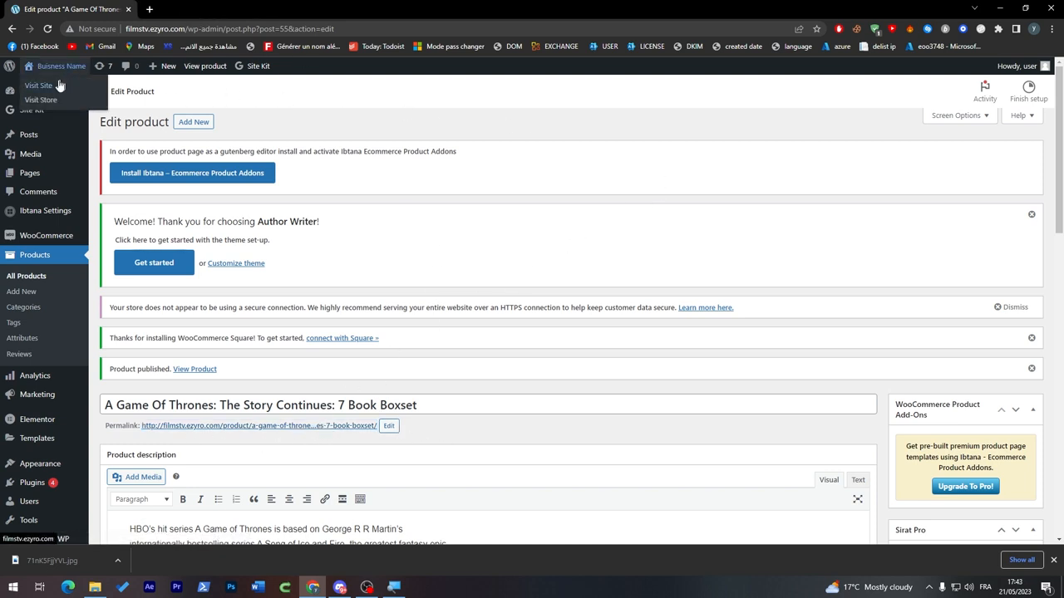
# Step: Visit the public storefront in a new tab, then return to the product editor
pyautogui.click(38, 85)
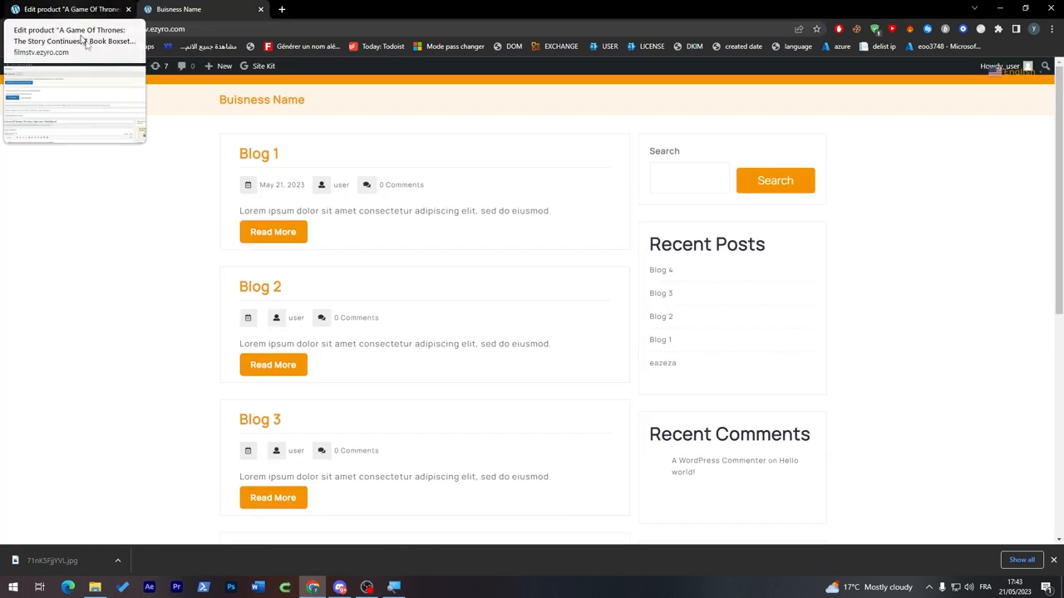
pyautogui.click(71, 9)
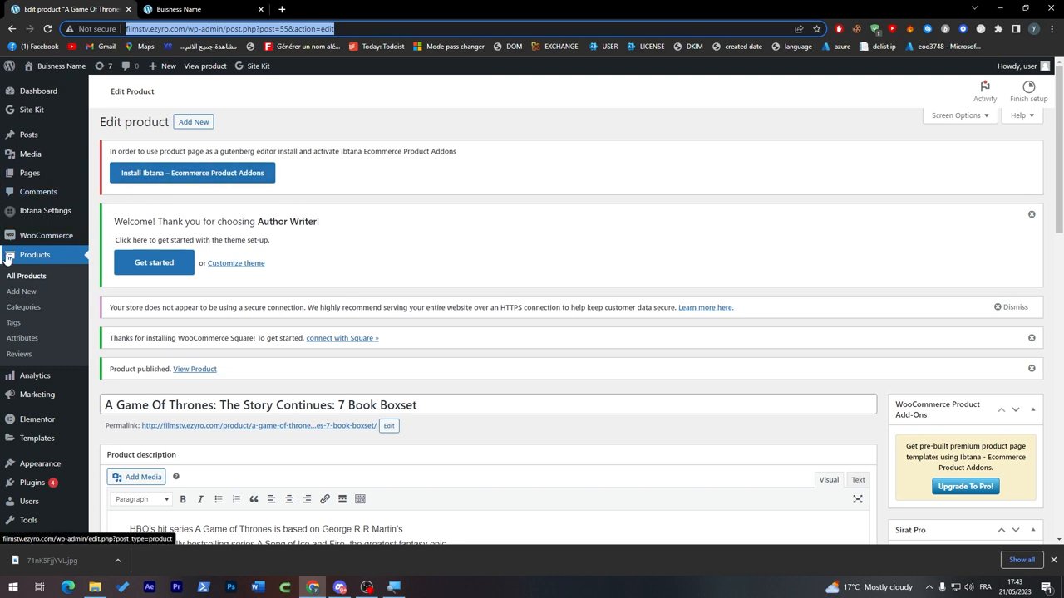
pyautogui.click(177, 9)
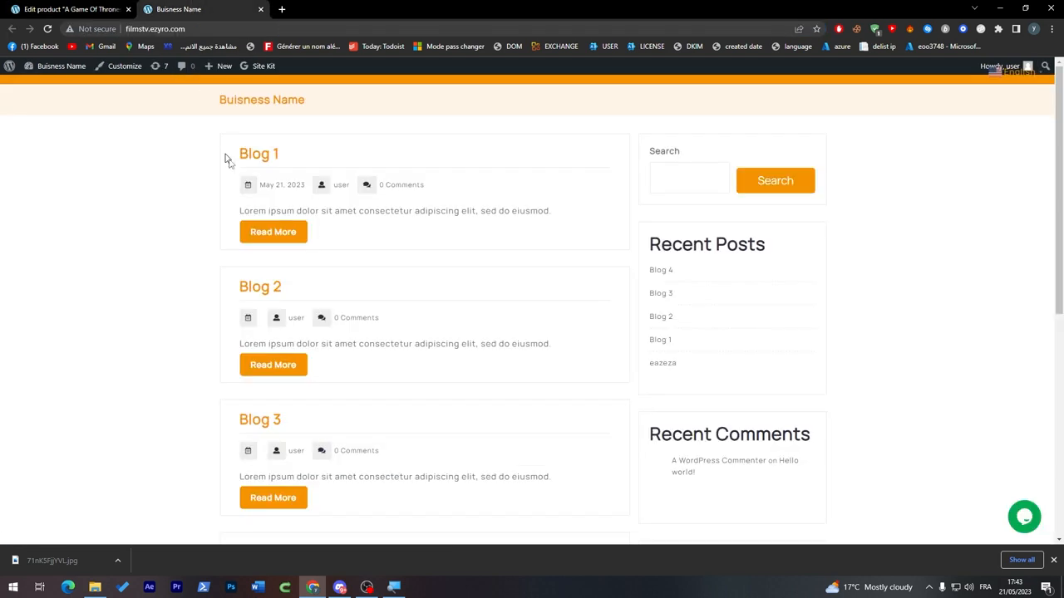
pyautogui.click(70, 9)
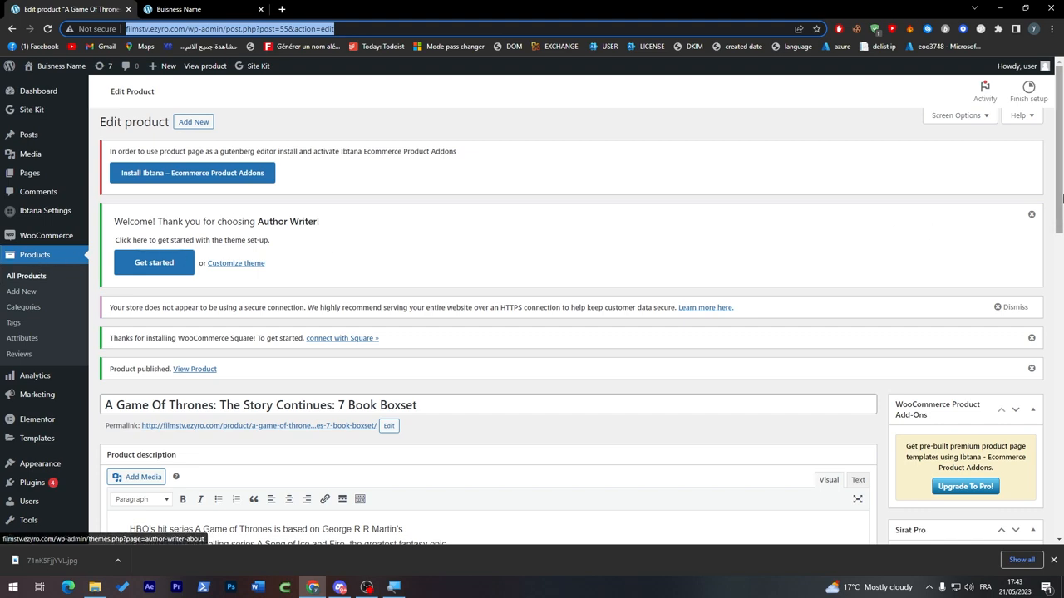
pyautogui.scroll(-3)
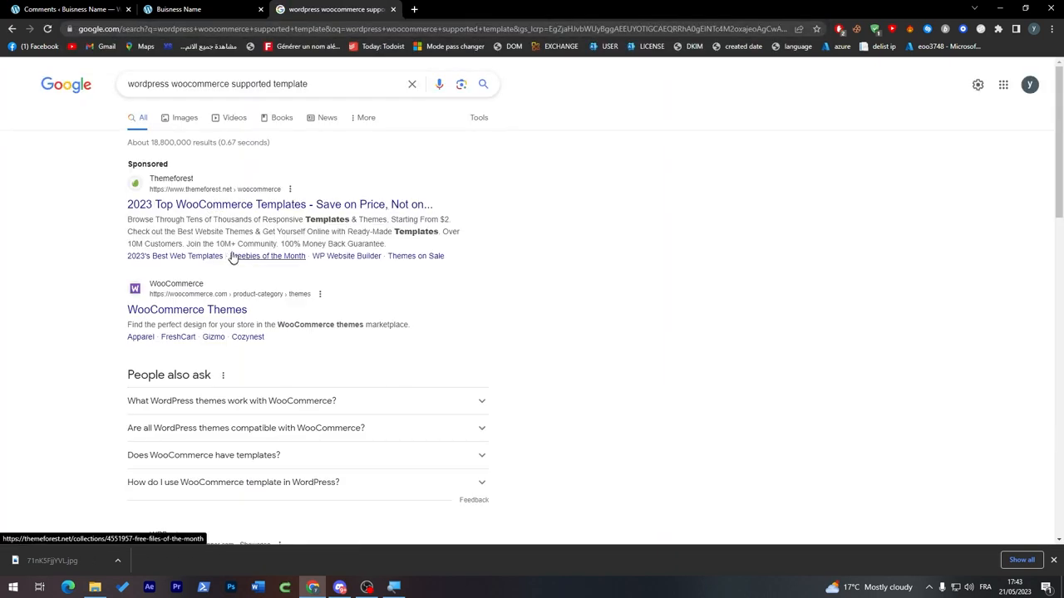
# Step: Open the 'WooCommerce Themes' result from the Google search results
pyautogui.click(187, 309)
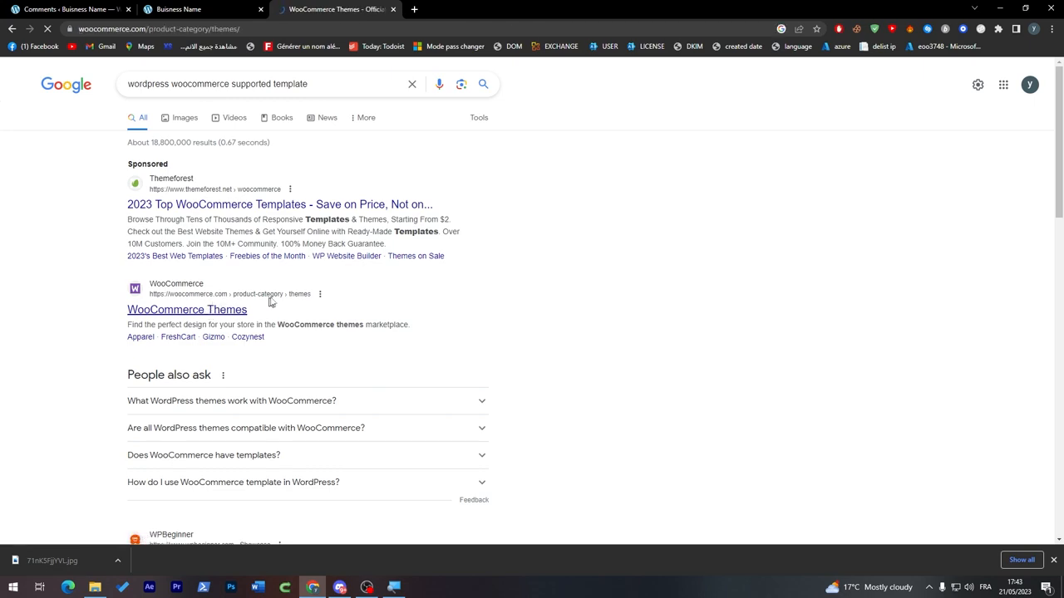
# Step: Filter themes to Digital and Audio, open Matthew, then return to WordPress Comments
pyautogui.click(333, 9)
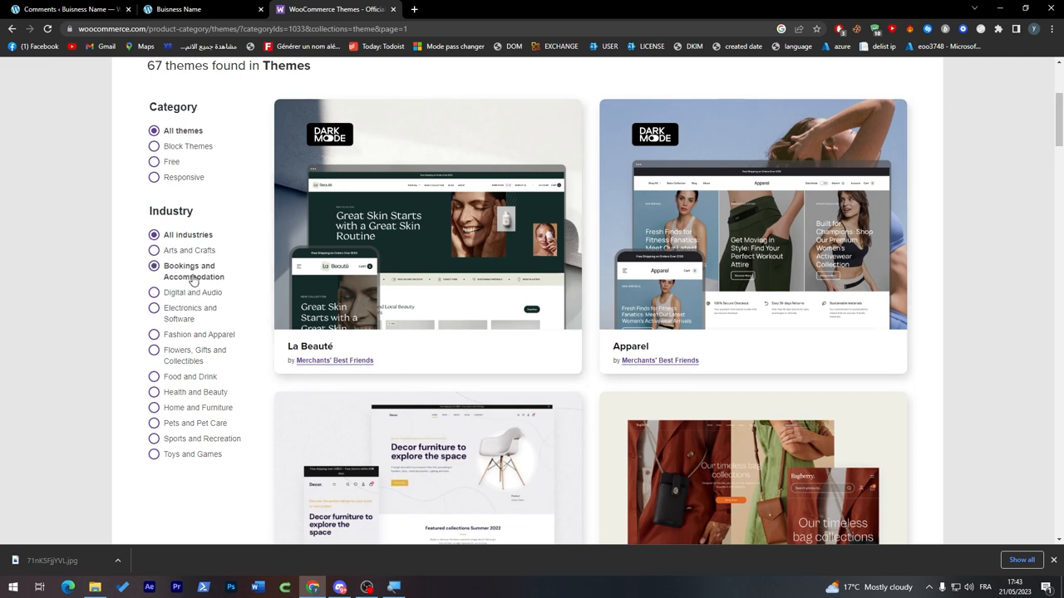
pyautogui.click(153, 292)
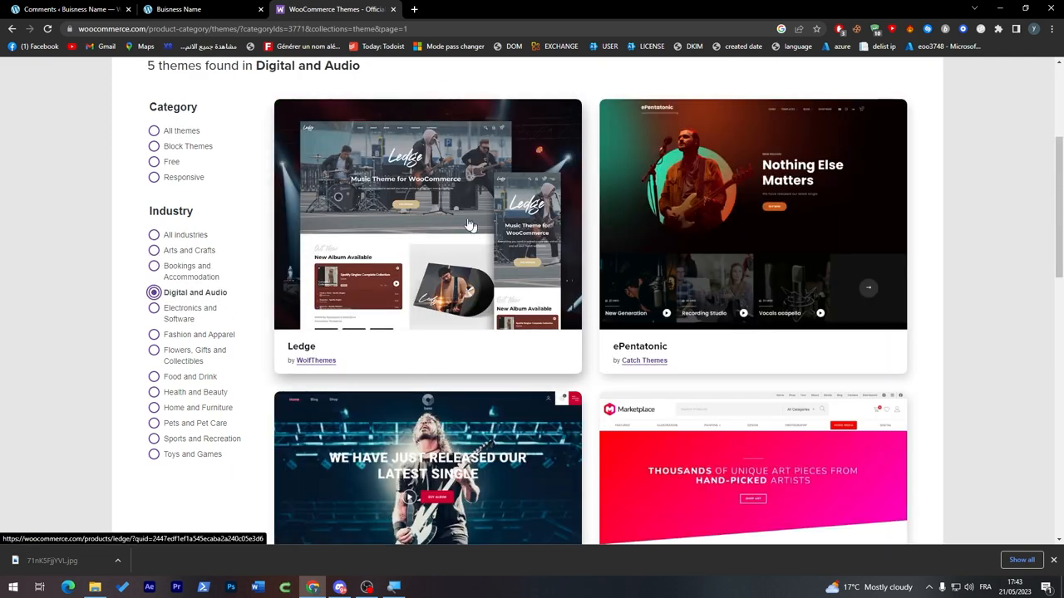
pyautogui.scroll(-3)
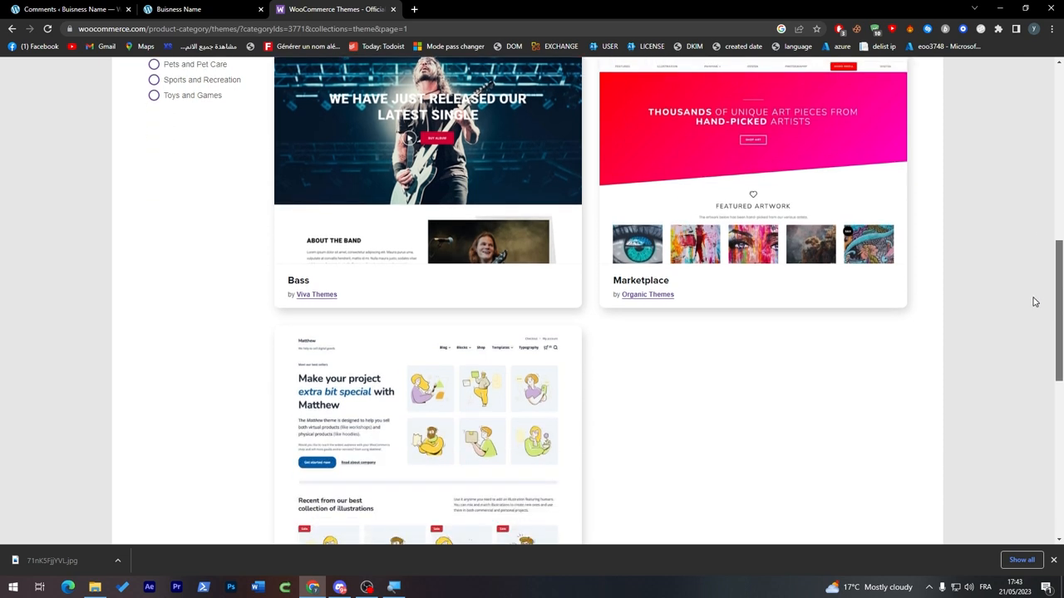
pyautogui.scroll(-3)
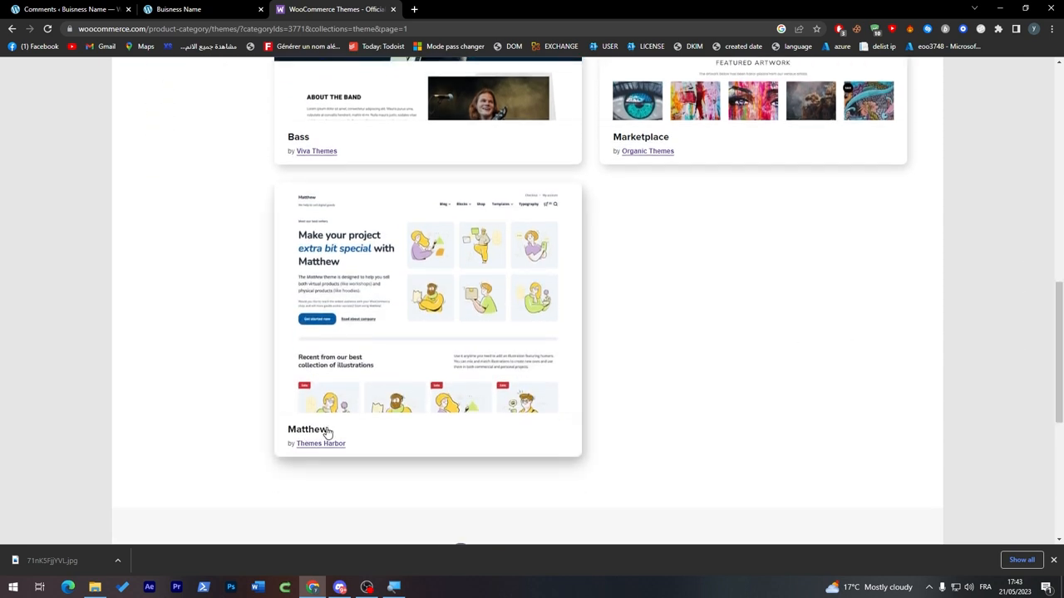
pyautogui.click(320, 443)
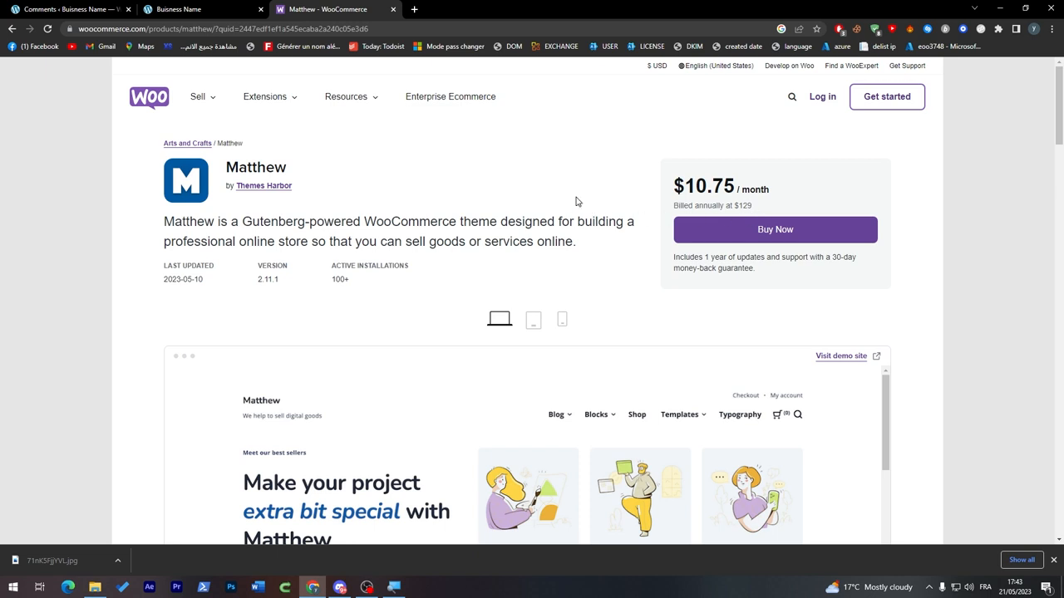
pyautogui.moveTo(499, 198)
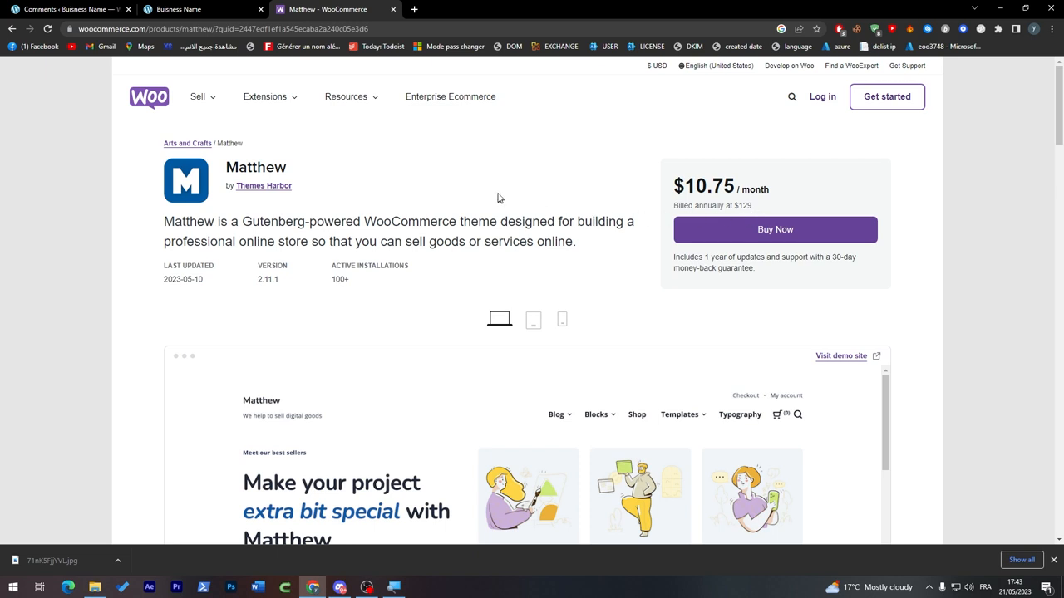
pyautogui.click(66, 9)
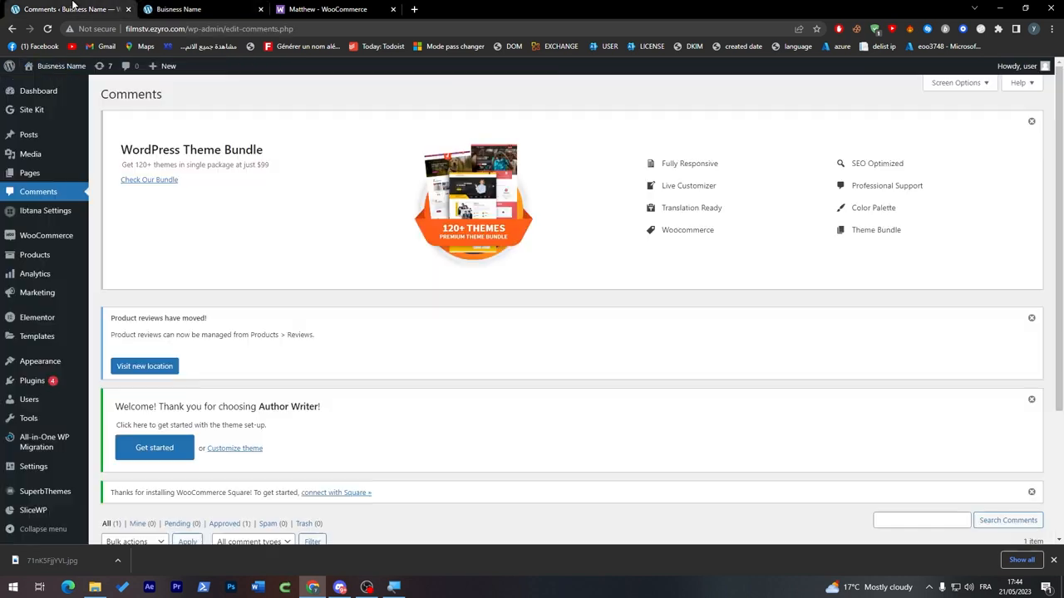